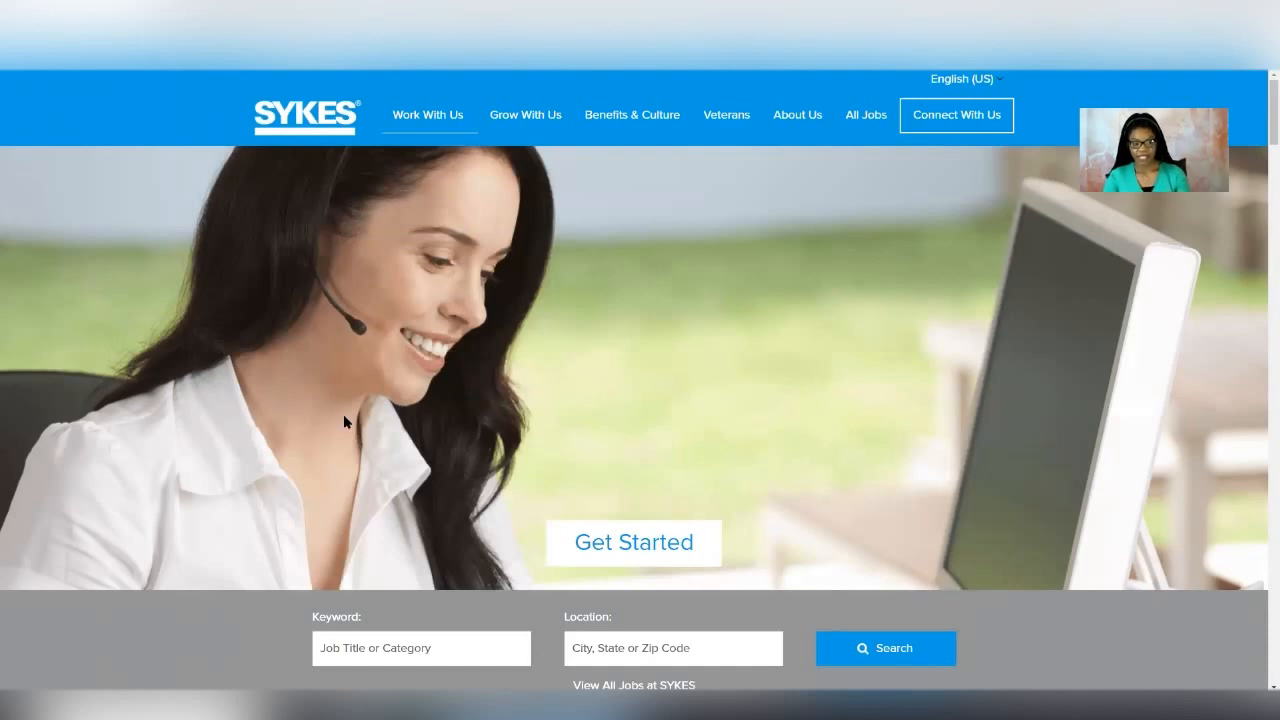
pyautogui.moveTo(818, 296)
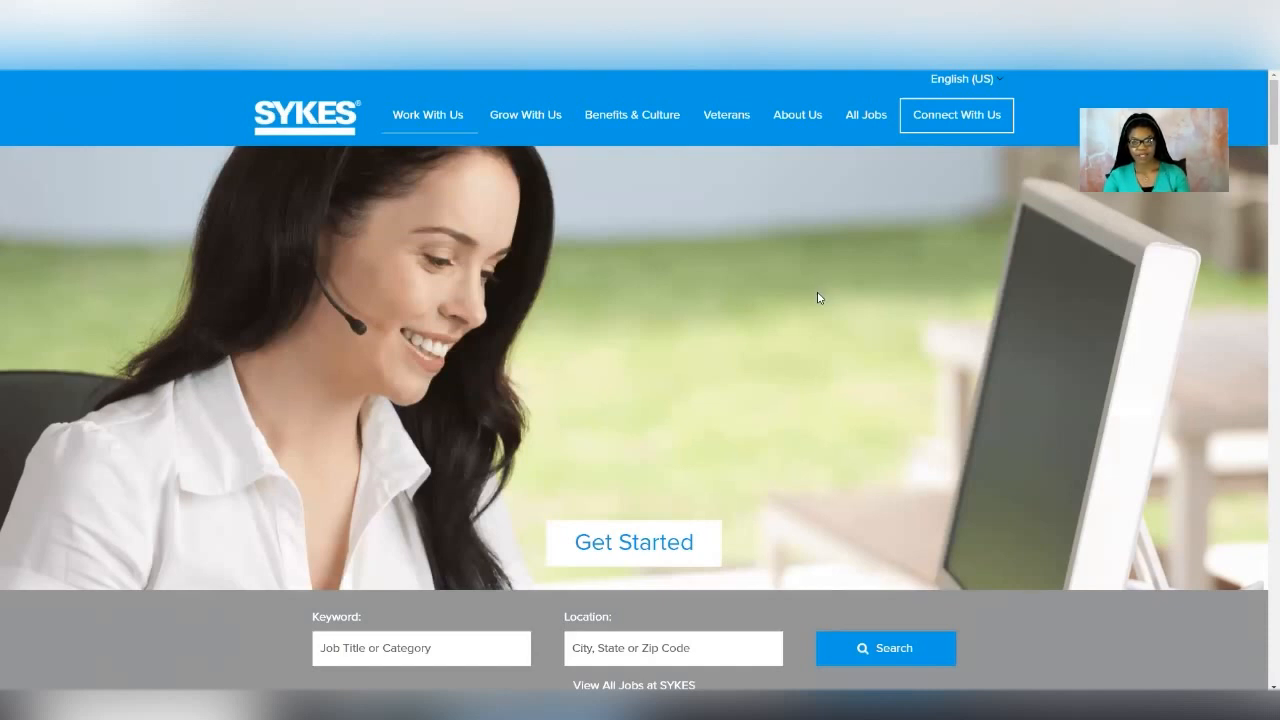
# - Scroll the work-at-home page past the testimonials and video to the Canada remote job listings table
pyautogui.scroll(-3)
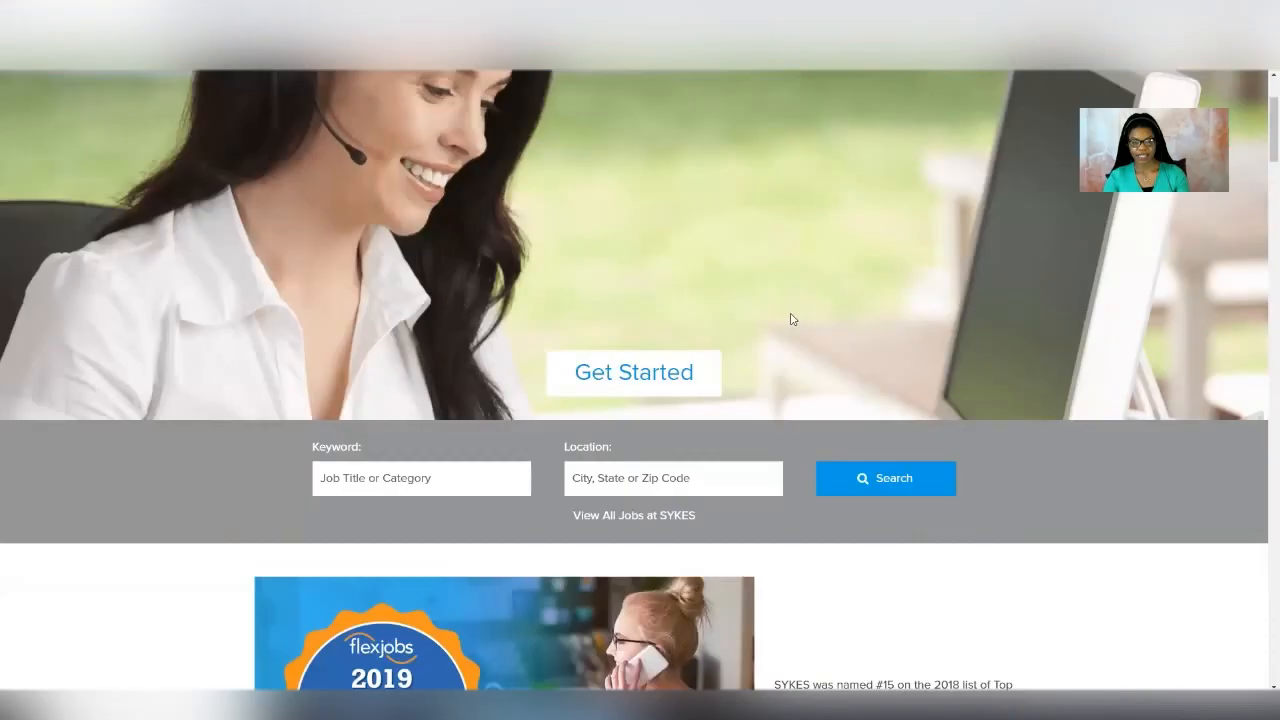
pyautogui.scroll(-3)
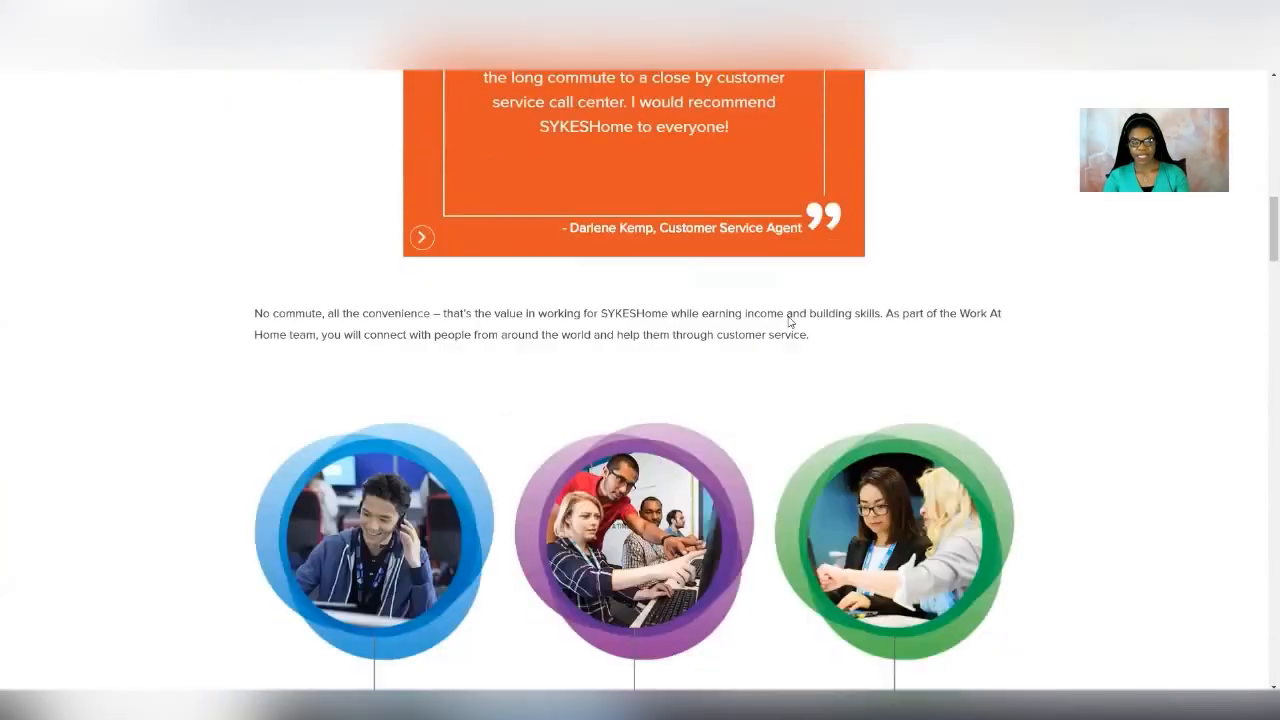
pyautogui.scroll(-3)
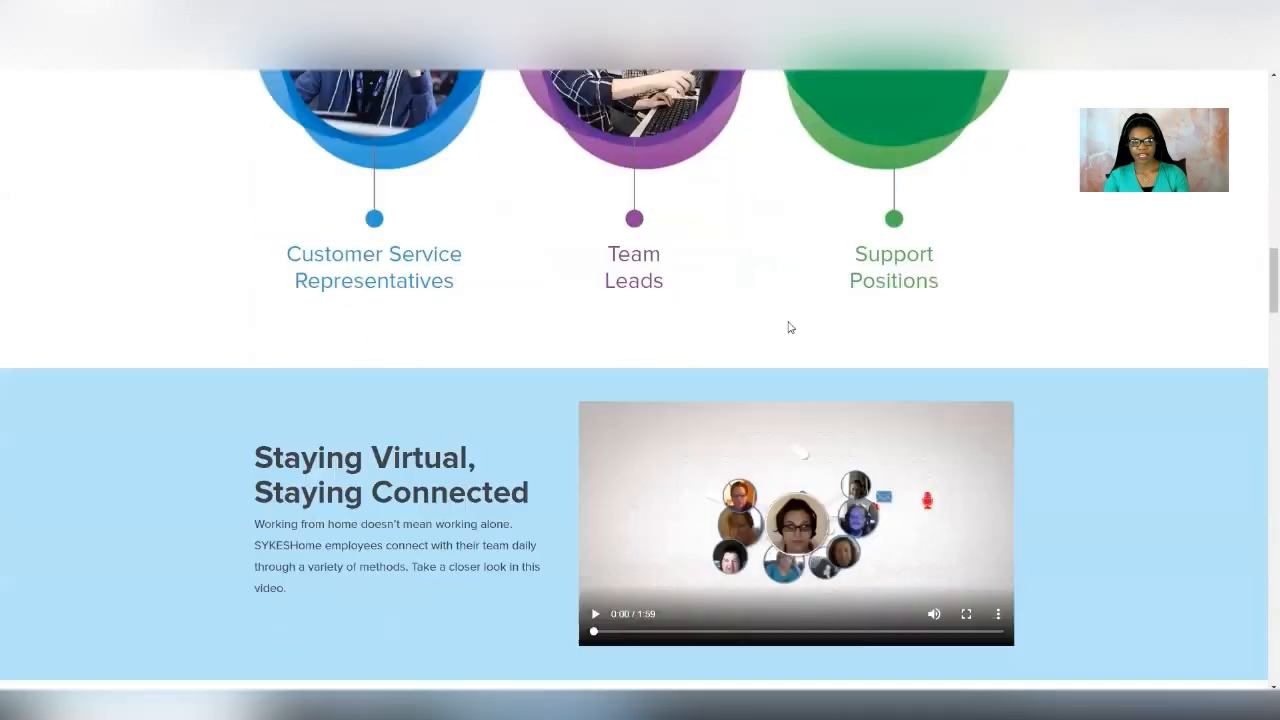
pyautogui.scroll(-3)
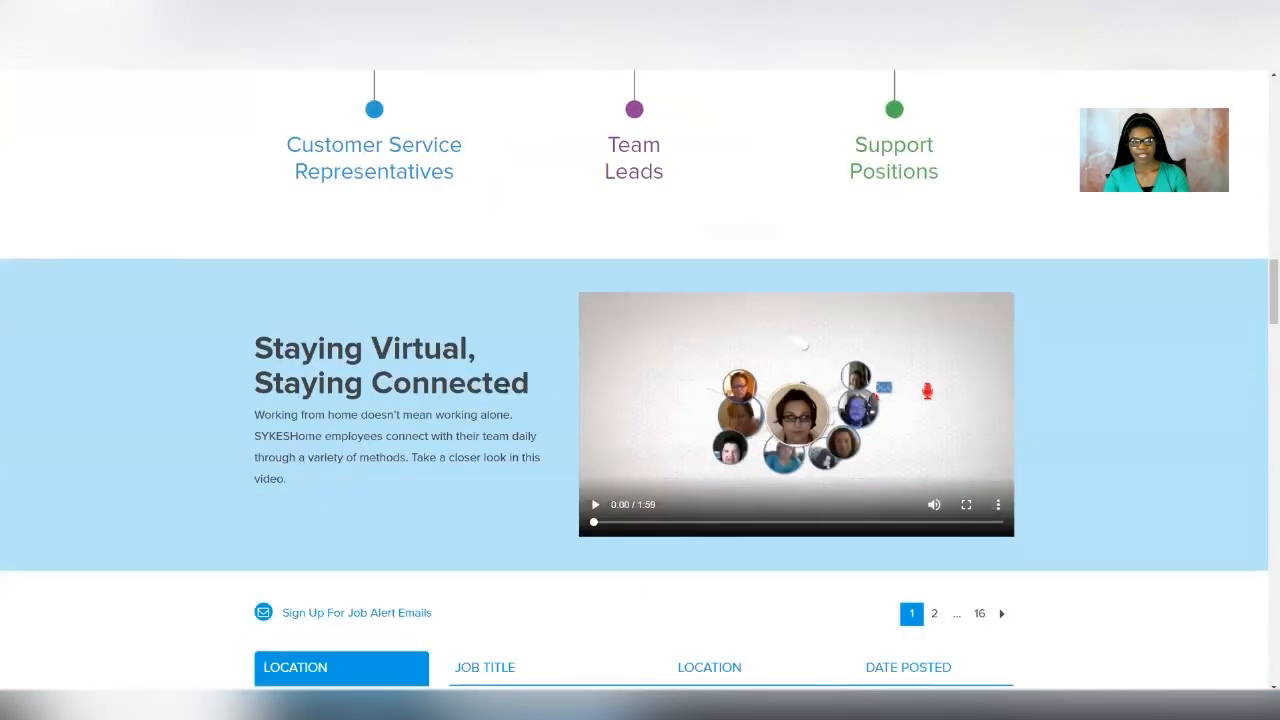
pyautogui.moveTo(544, 486)
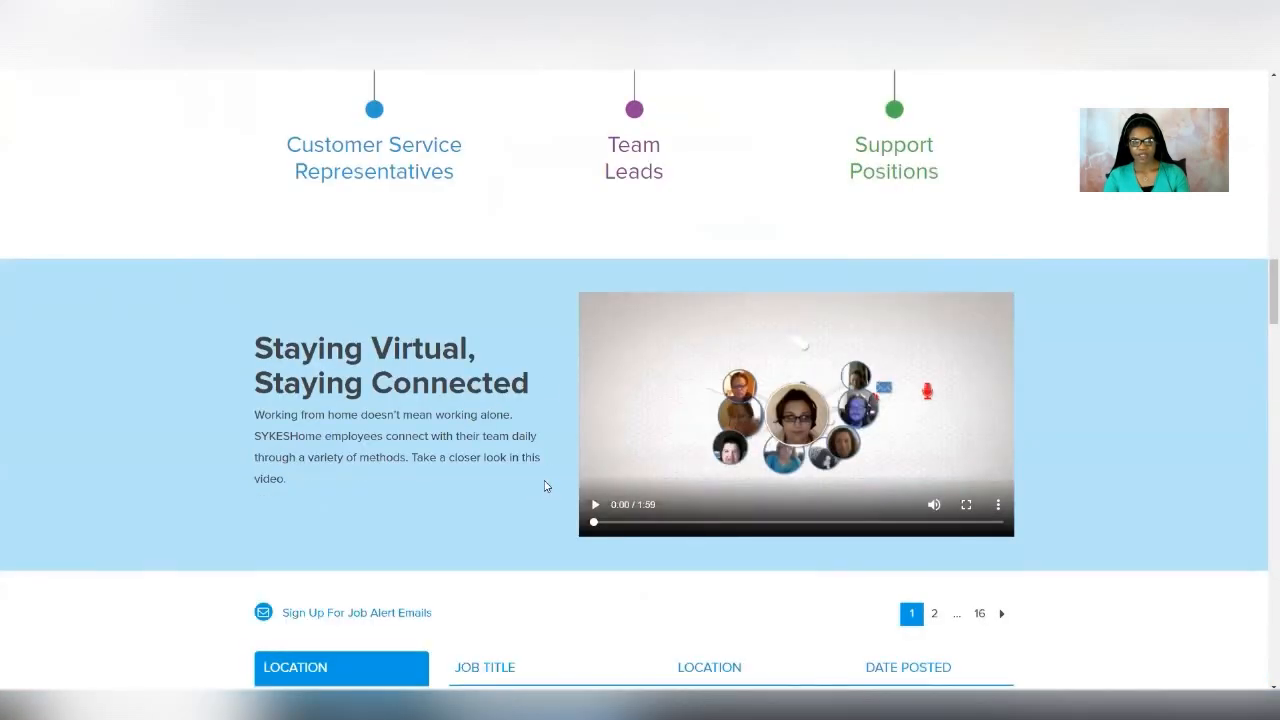
pyautogui.scroll(-3)
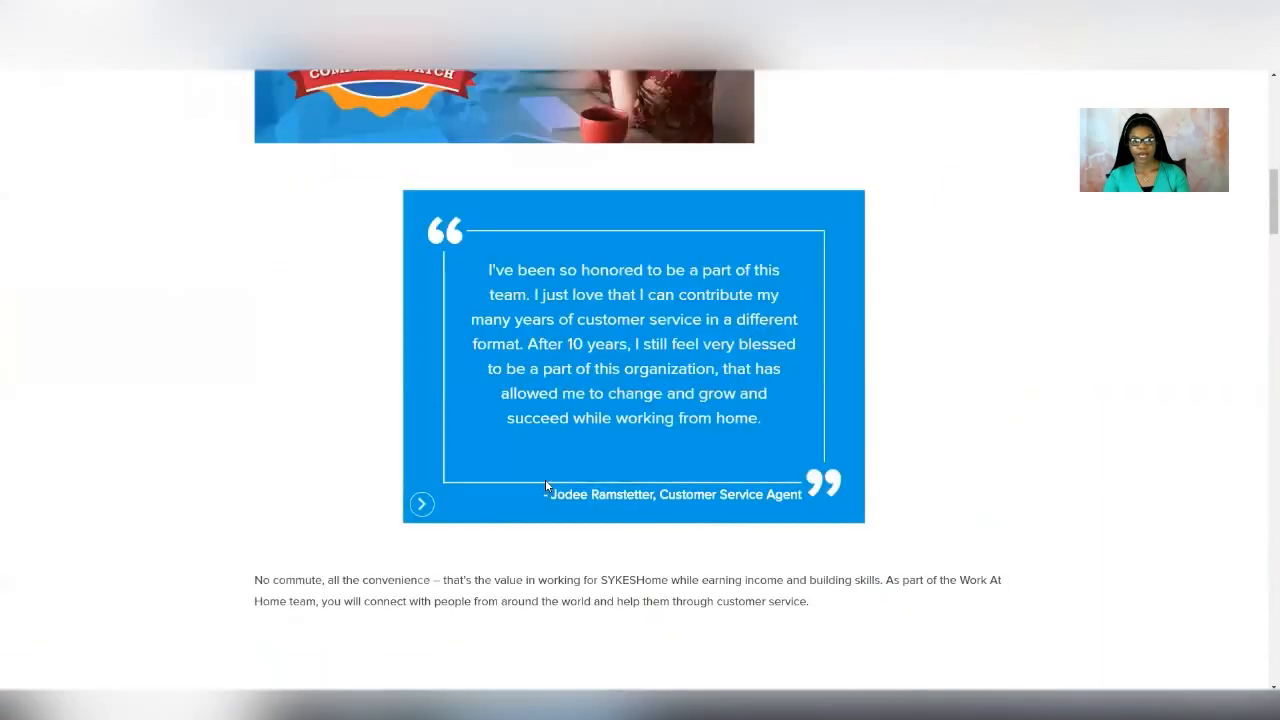
pyautogui.scroll(3)
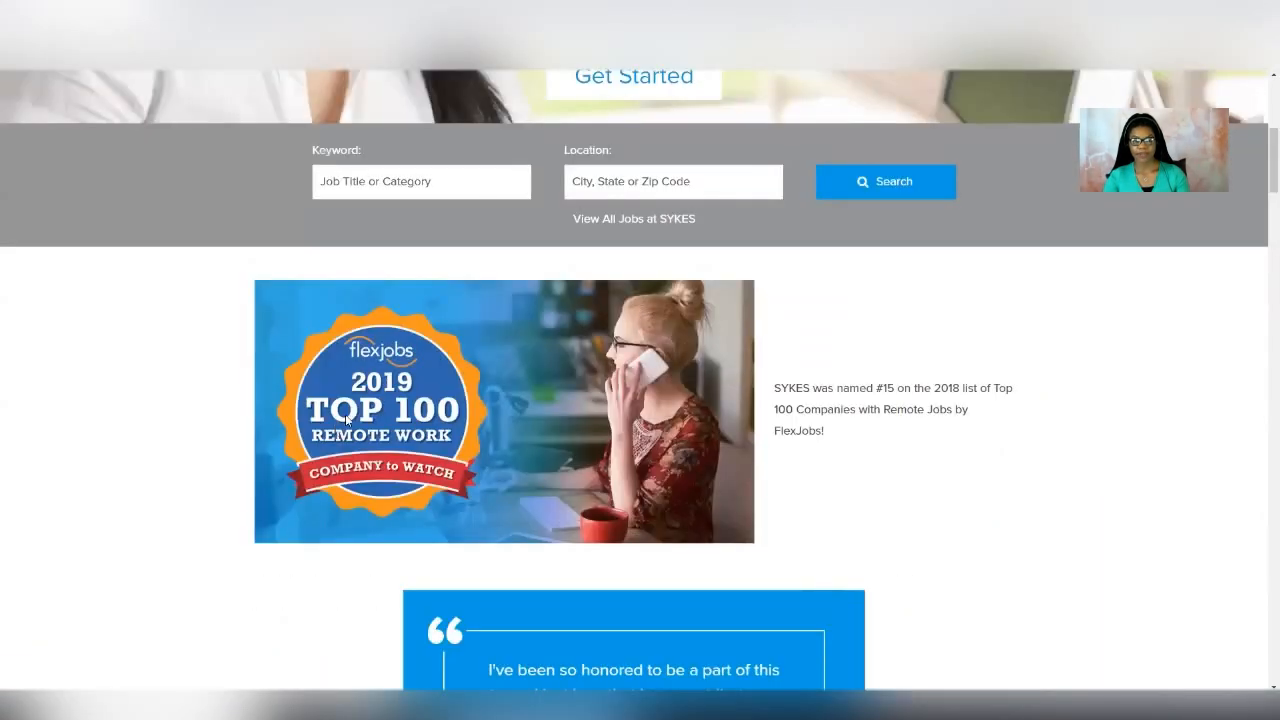
pyautogui.moveTo(222, 452)
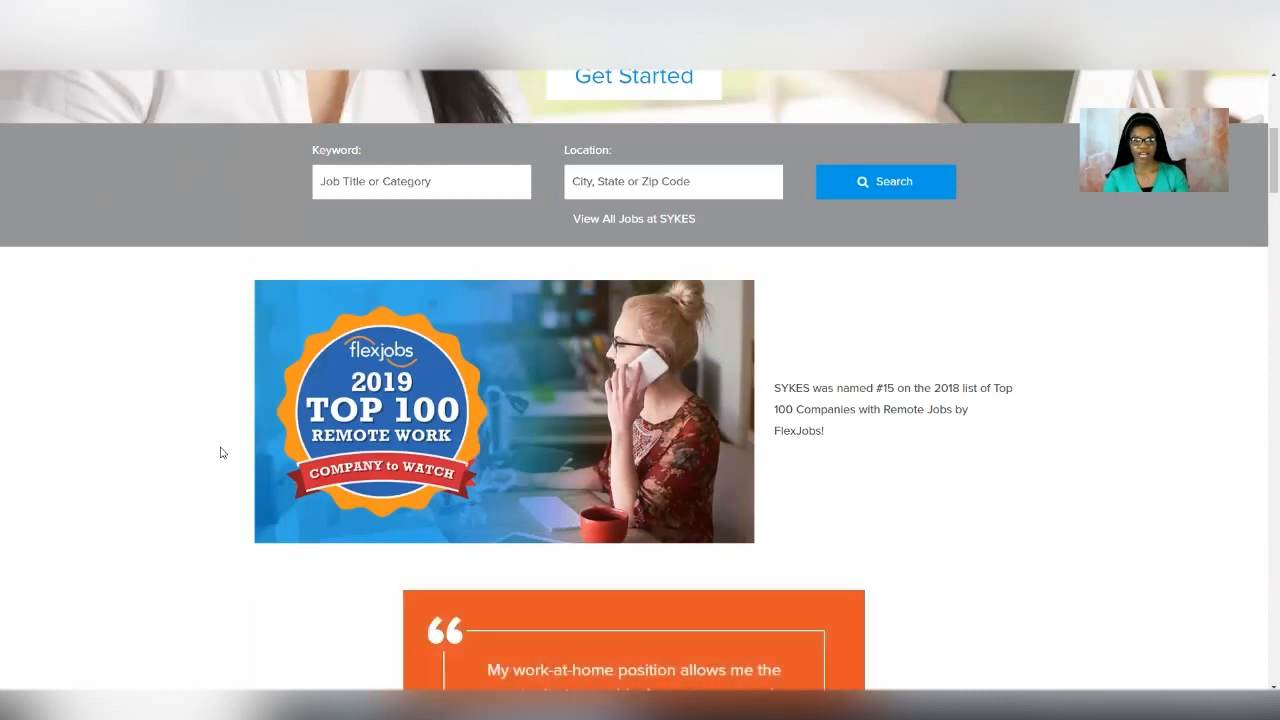
pyautogui.scroll(-3)
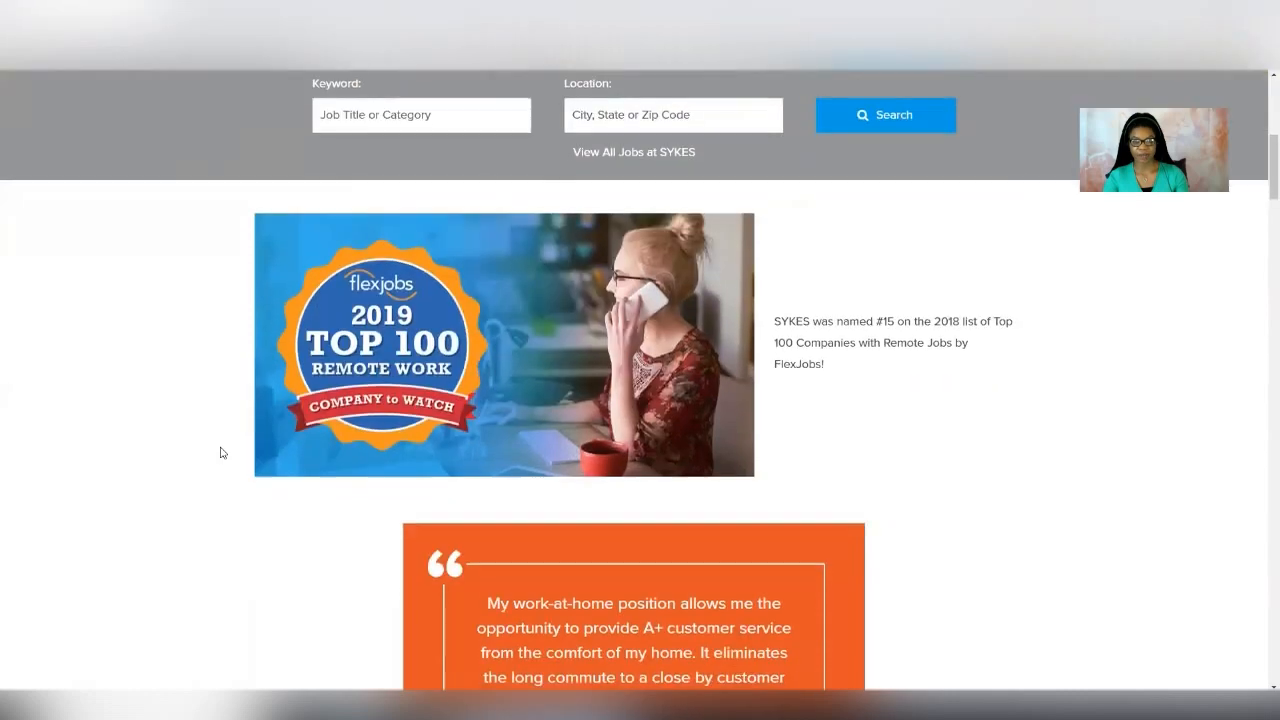
pyautogui.scroll(-3)
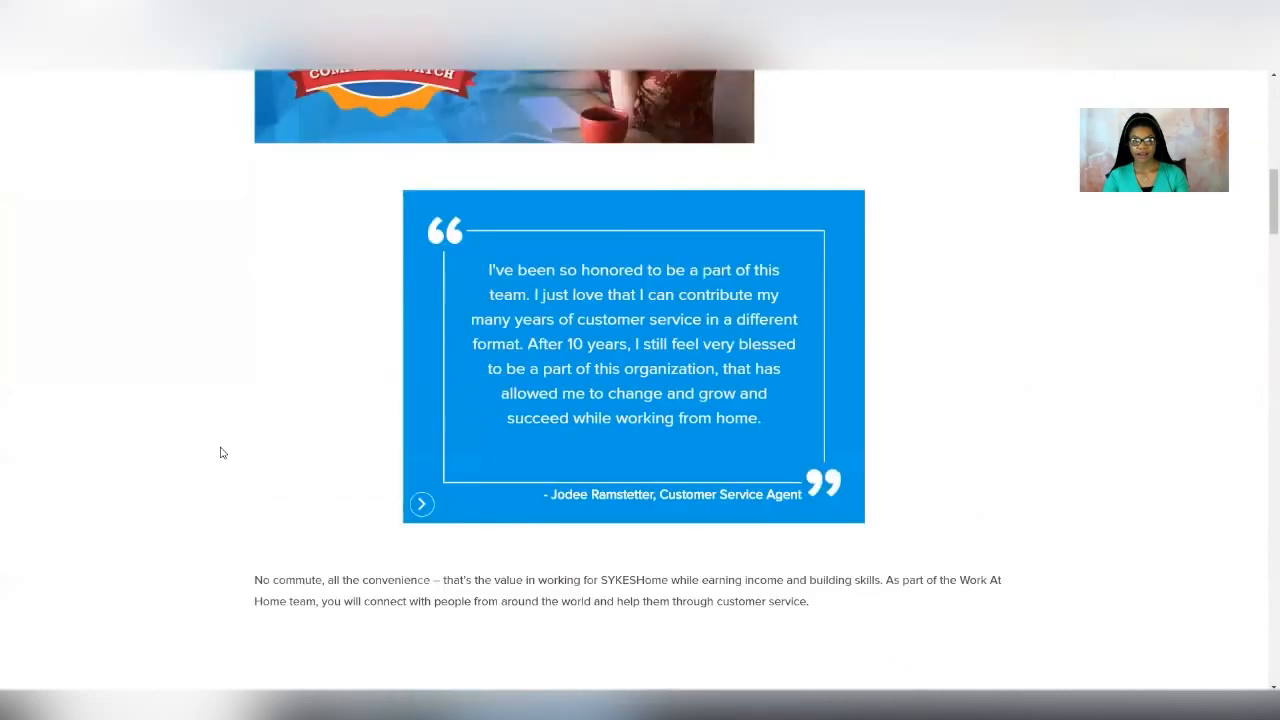
pyautogui.scroll(-3)
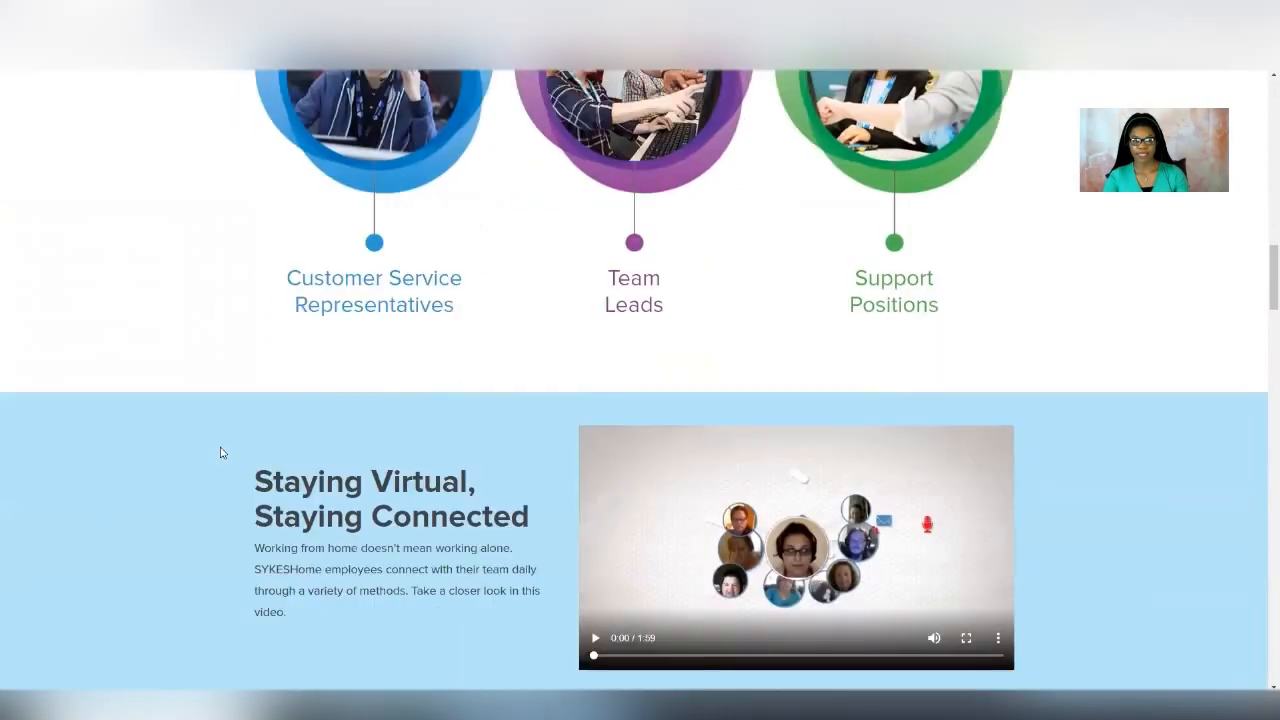
pyautogui.scroll(-3)
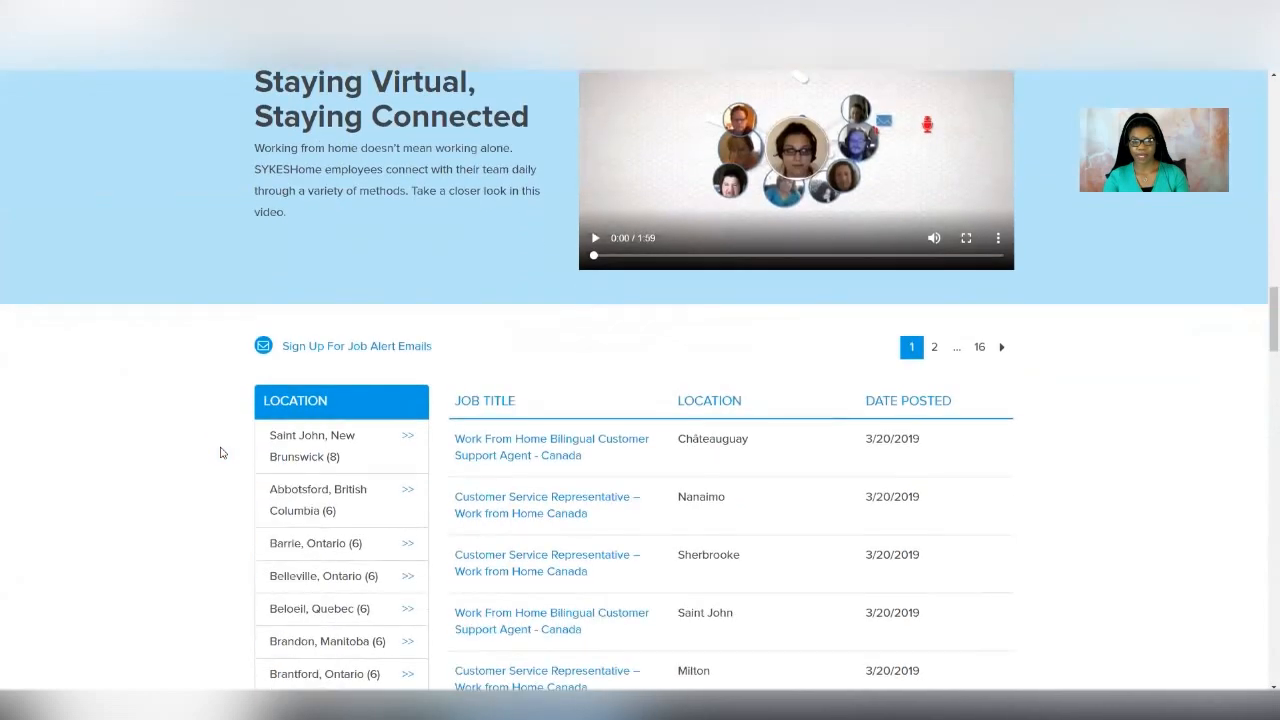
pyautogui.scroll(-3)
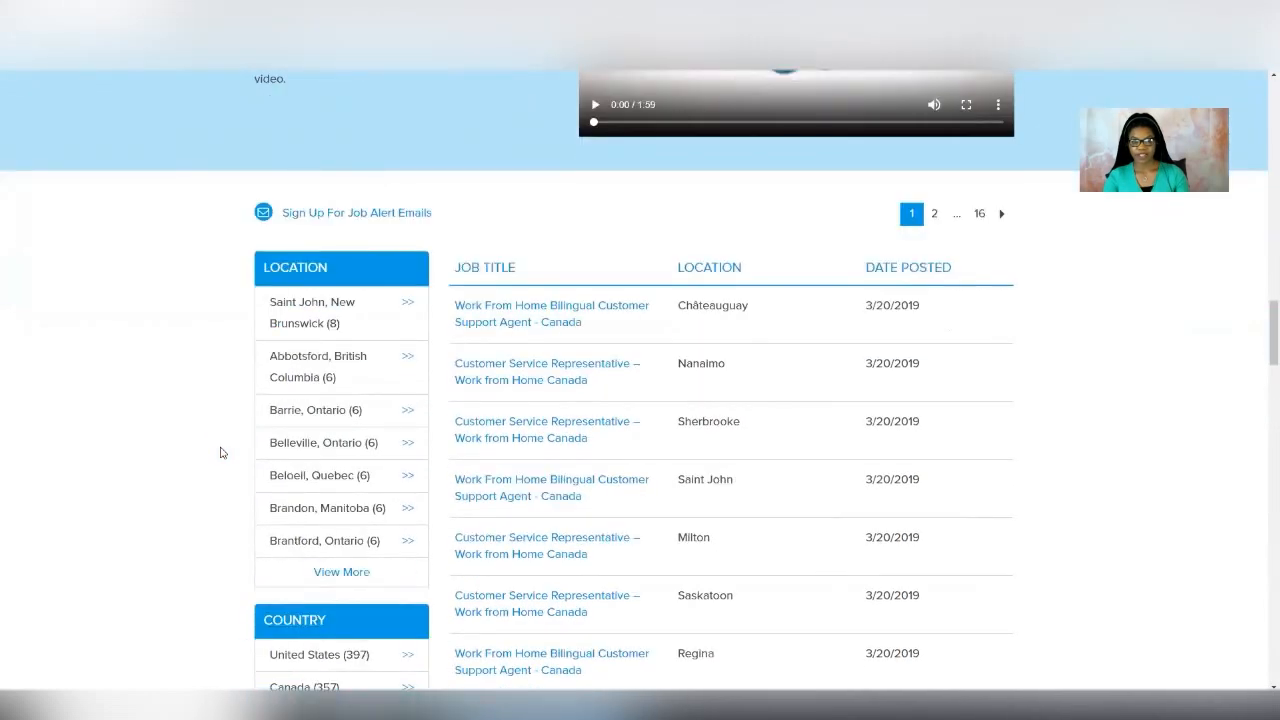
pyautogui.scroll(-3)
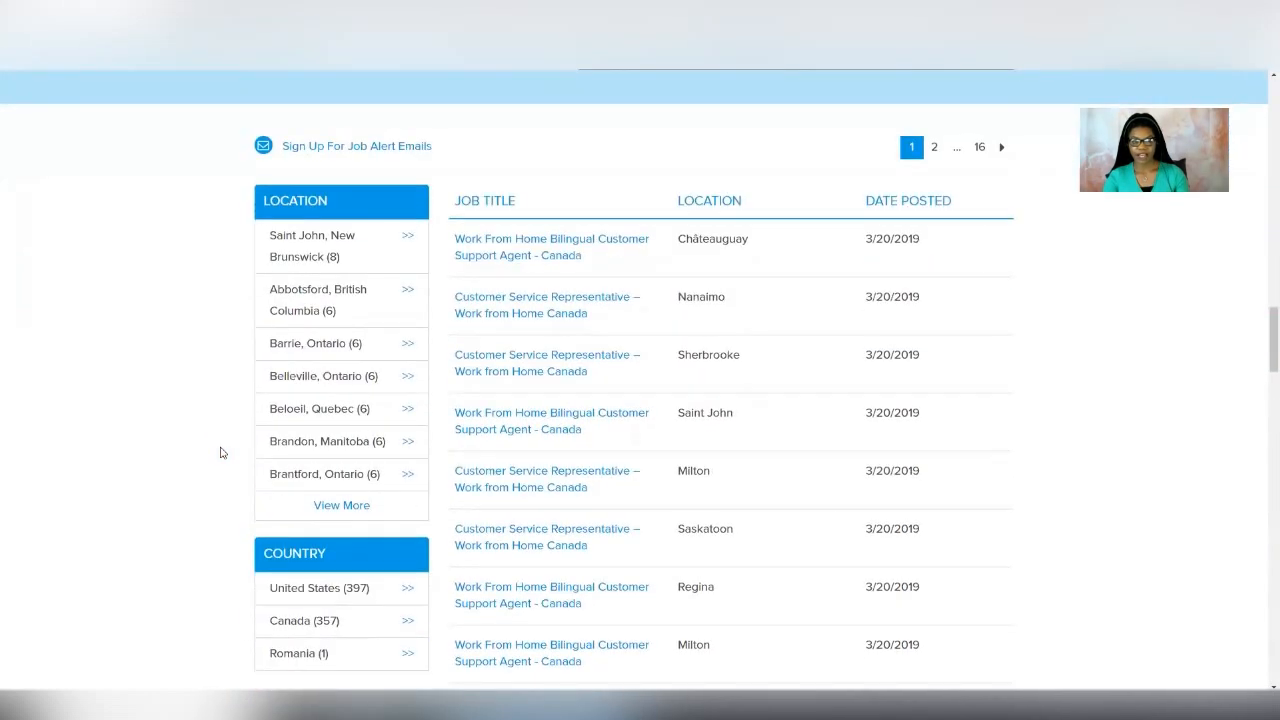
pyautogui.moveTo(304, 596)
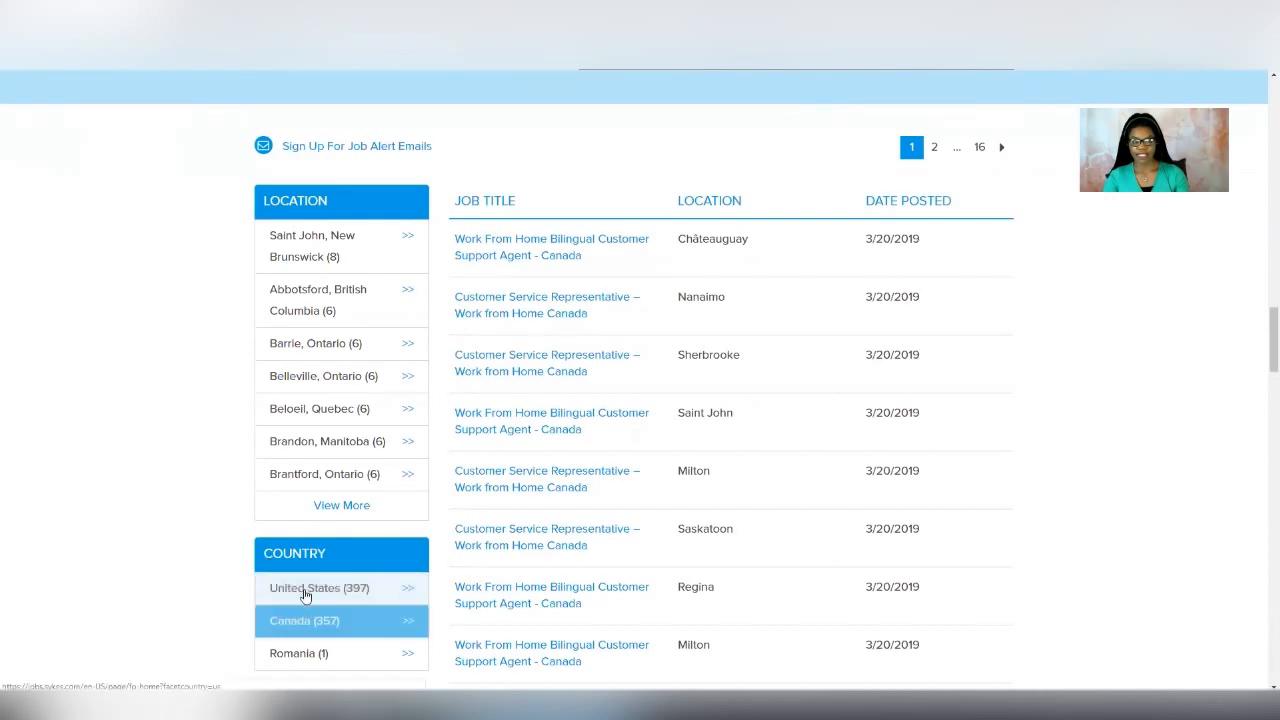
pyautogui.moveTo(312, 620)
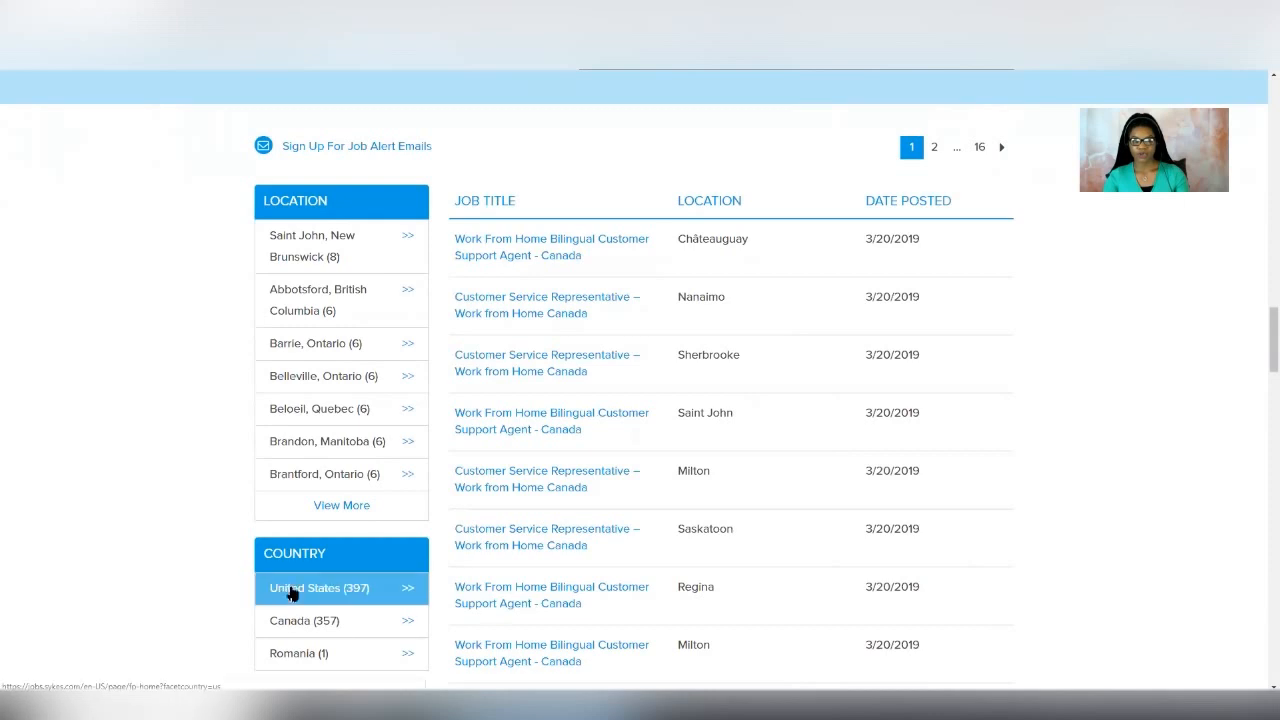
pyautogui.moveTo(260, 580)
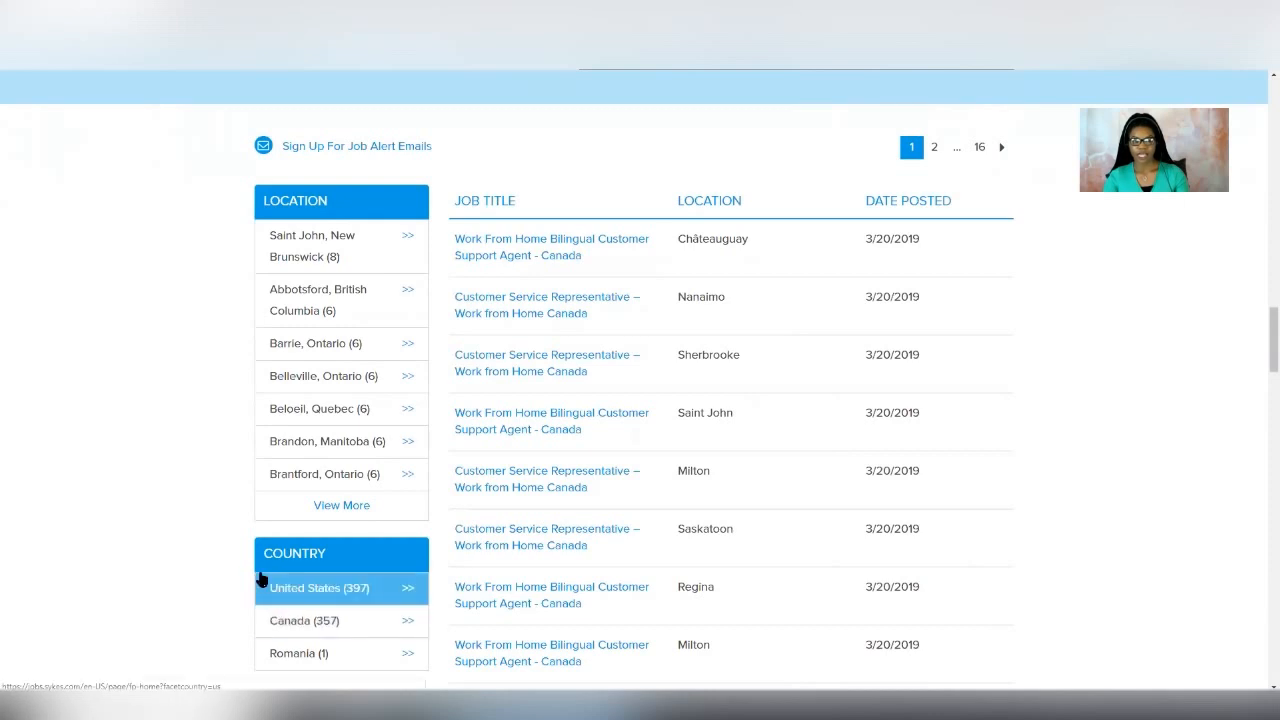
pyautogui.scroll(-3)
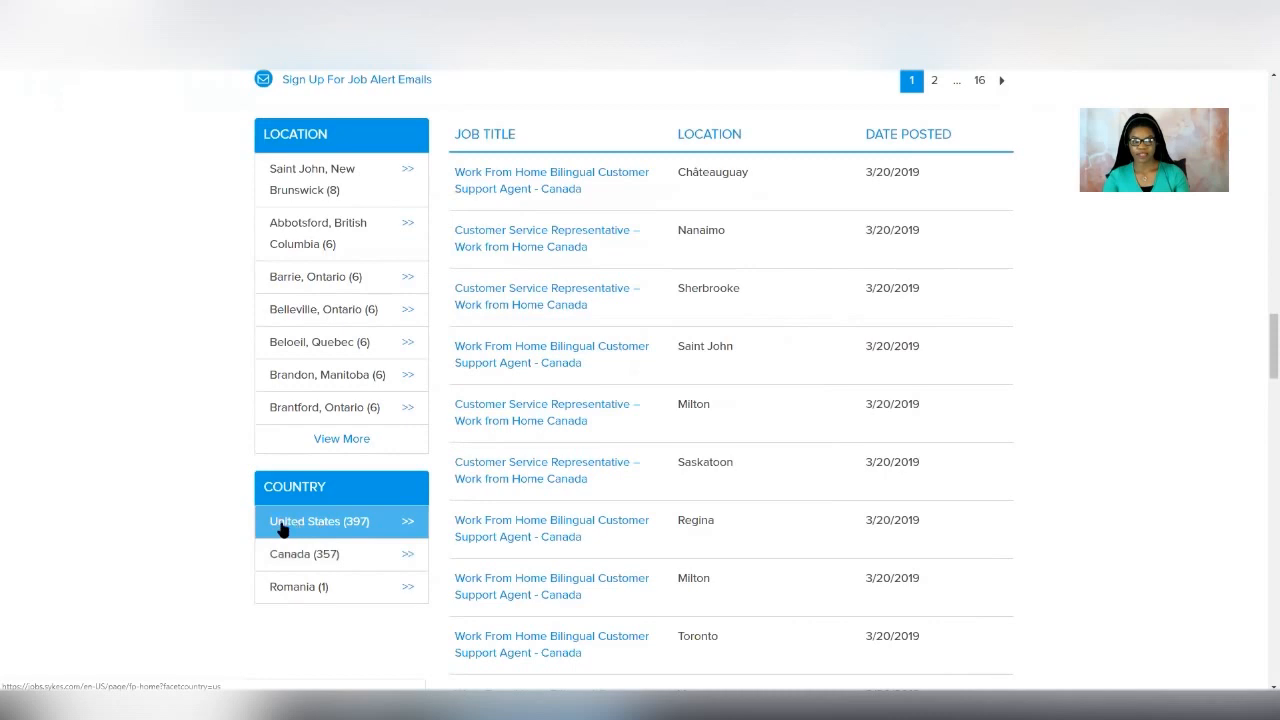
# - Filter the work-from-home job listings to the United States and expand the full US location list
pyautogui.click(318, 522)
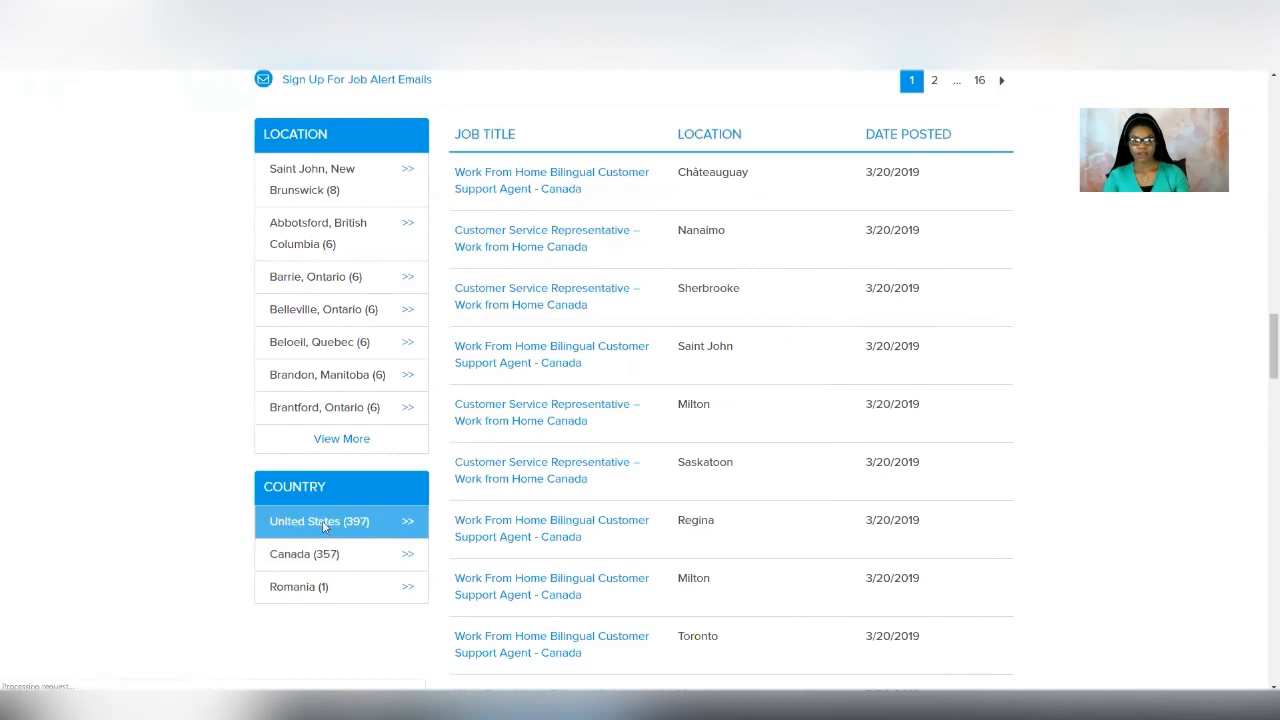
pyautogui.moveTo(592, 528)
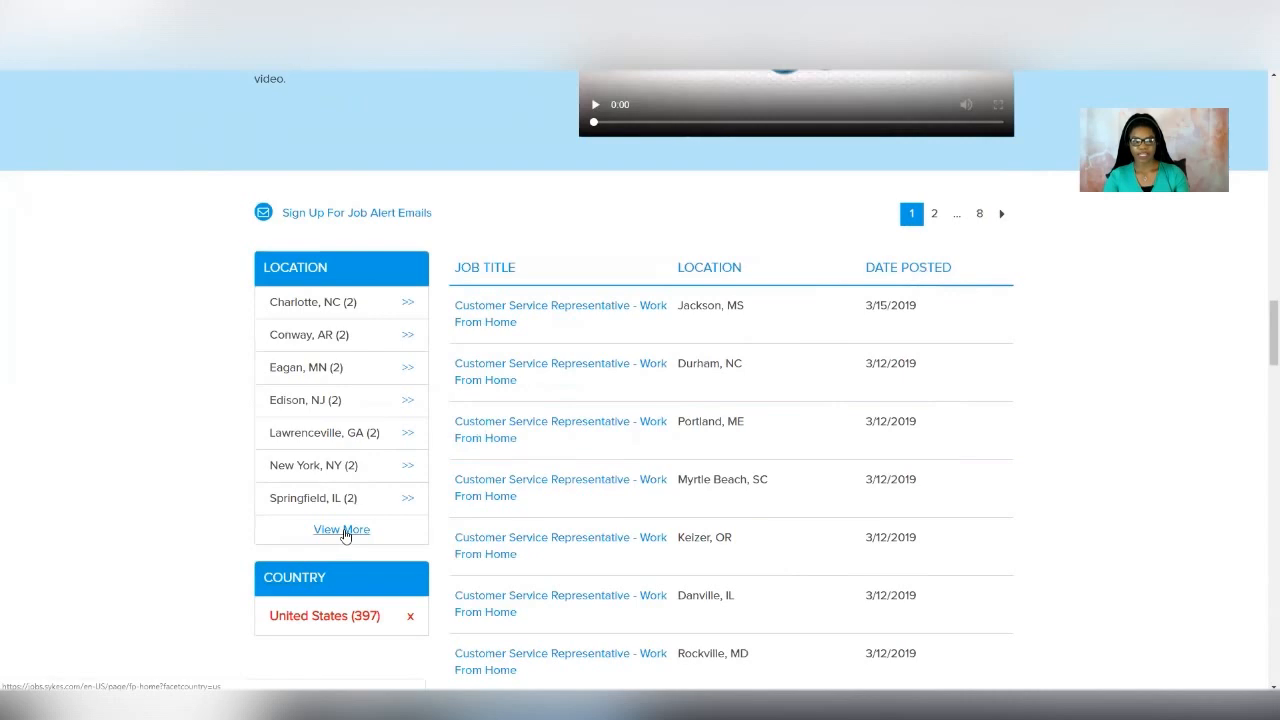
pyautogui.click(340, 528)
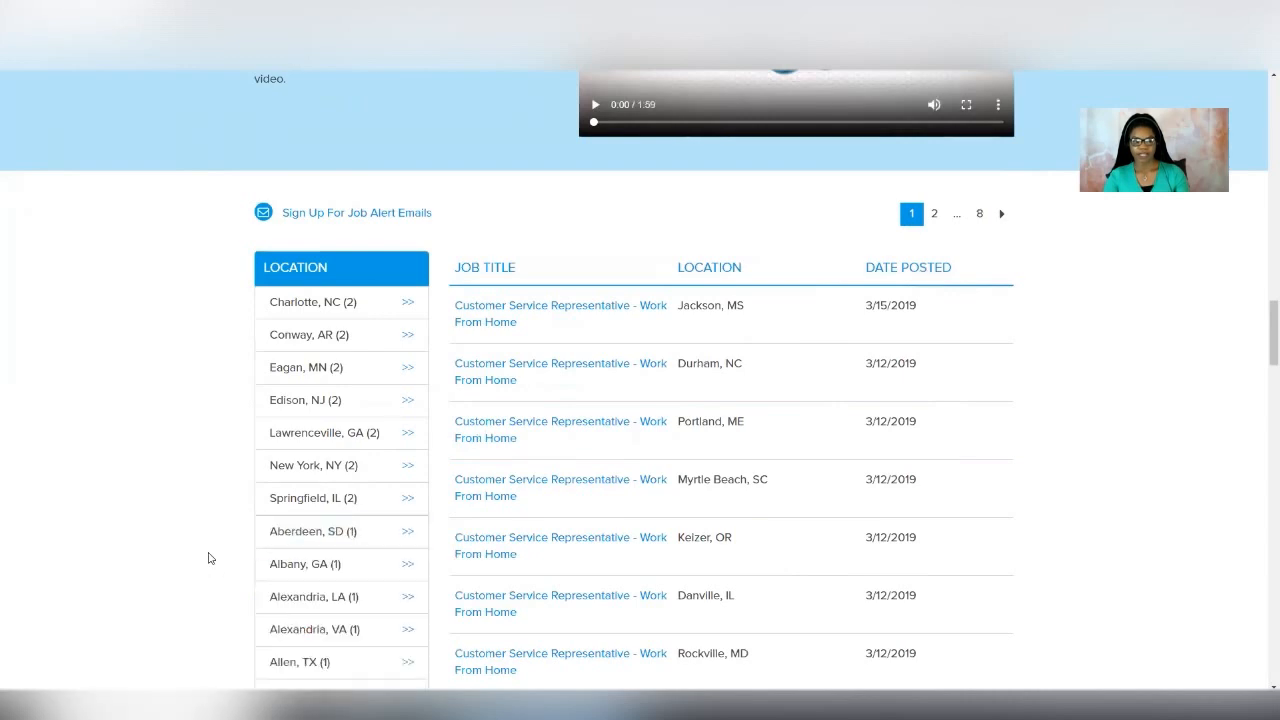
pyautogui.scroll(-3)
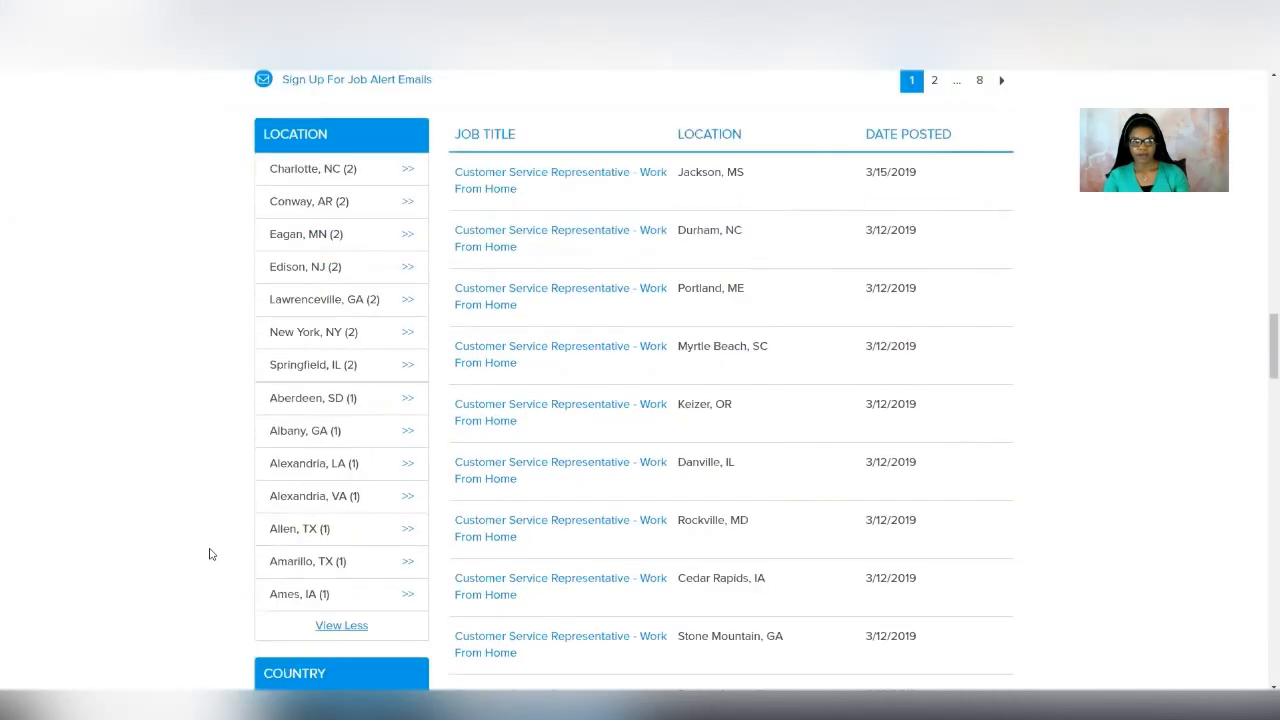
pyautogui.moveTo(172, 204)
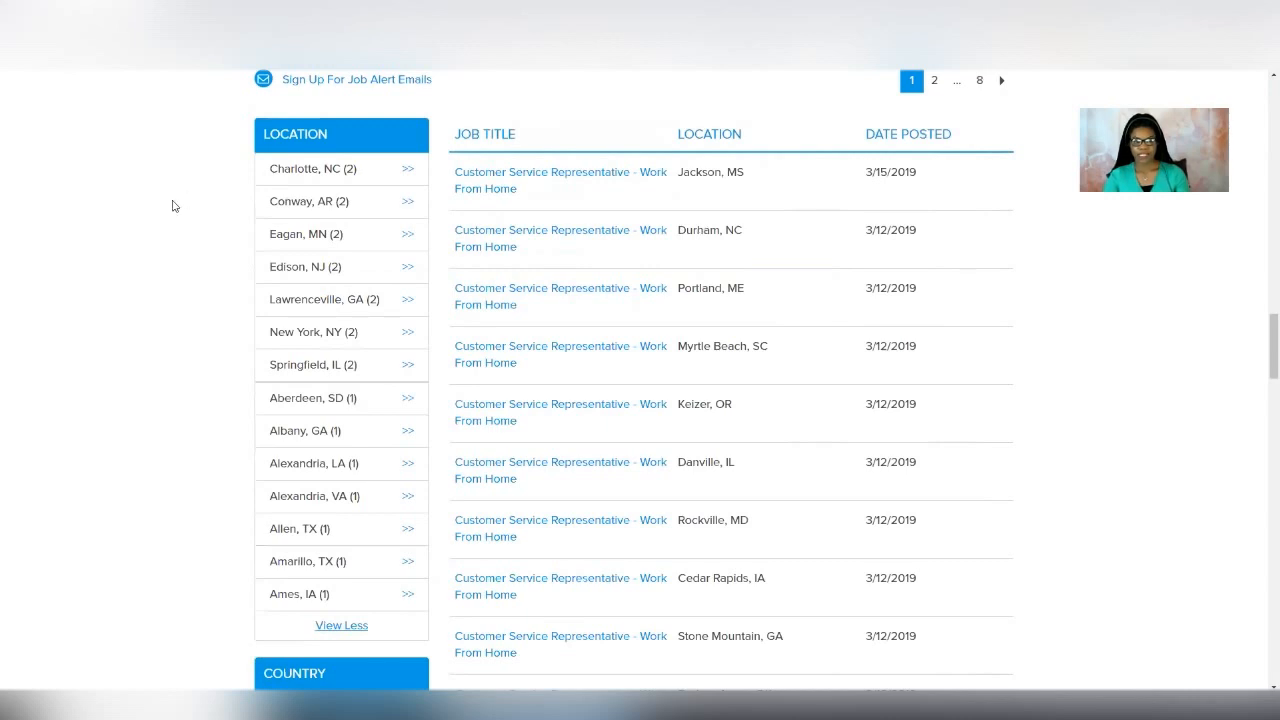
pyautogui.moveTo(170, 216)
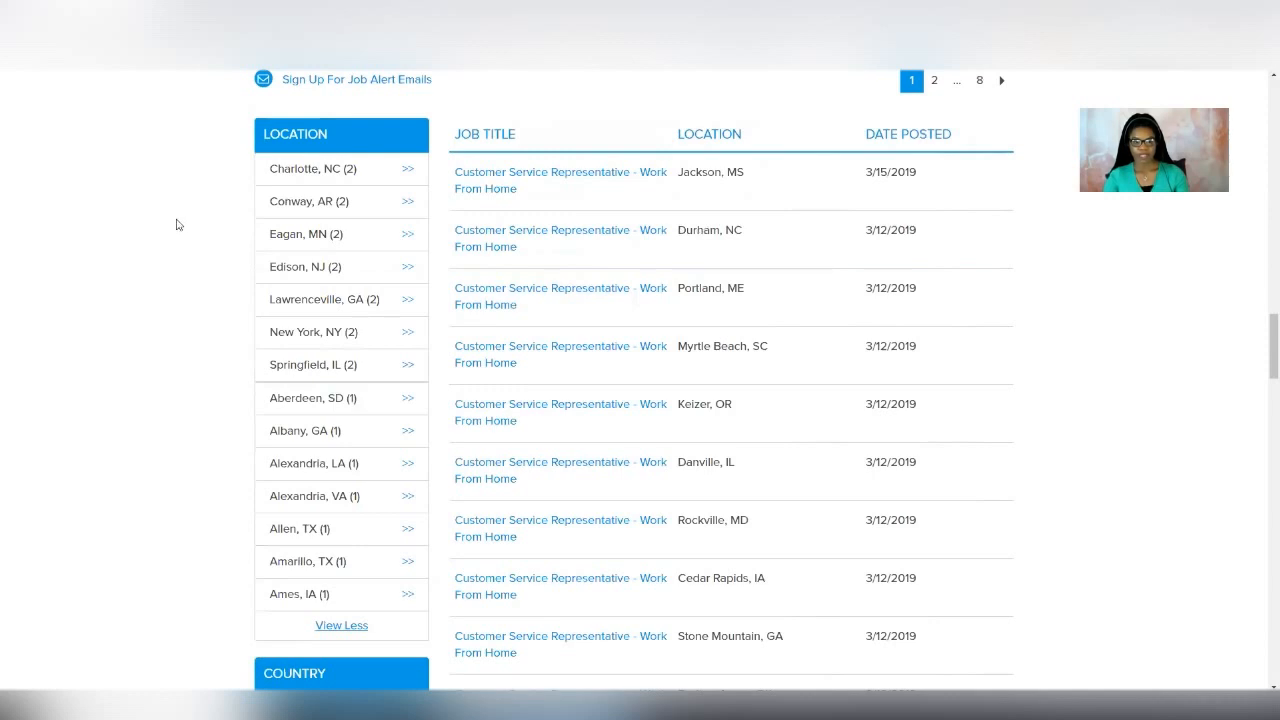
pyautogui.moveTo(314, 496)
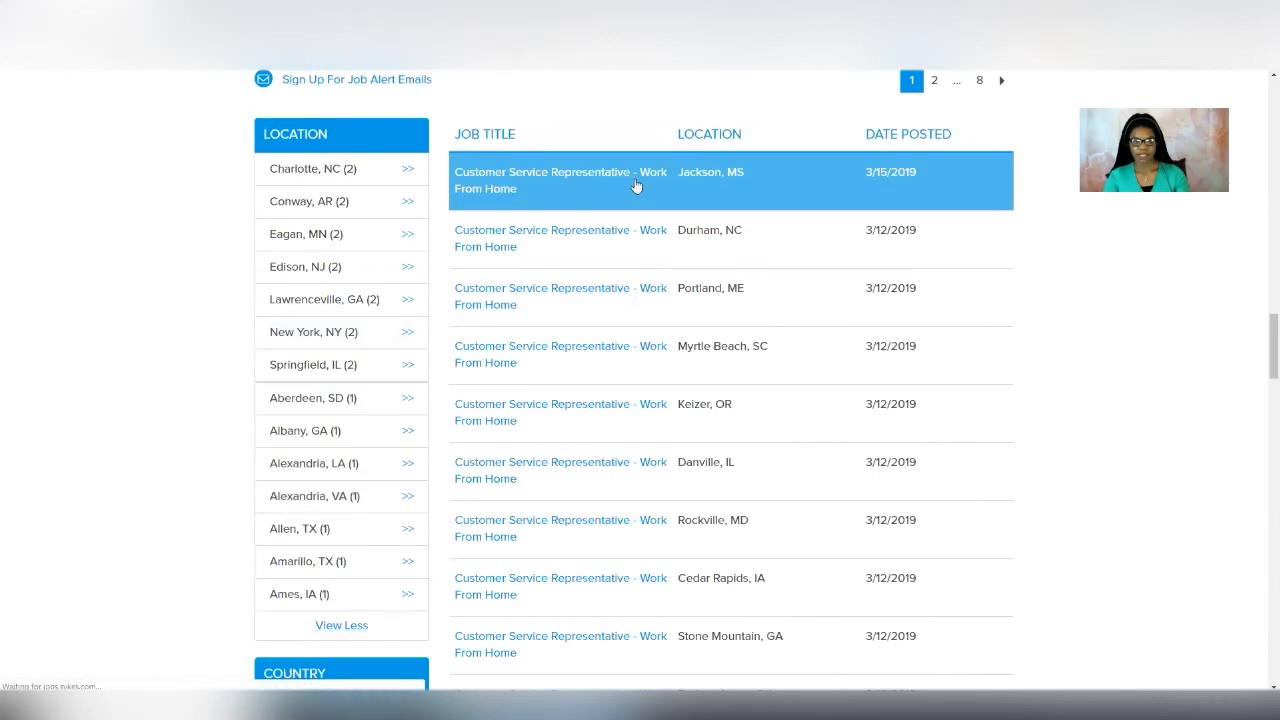
pyautogui.moveTo(654, 204)
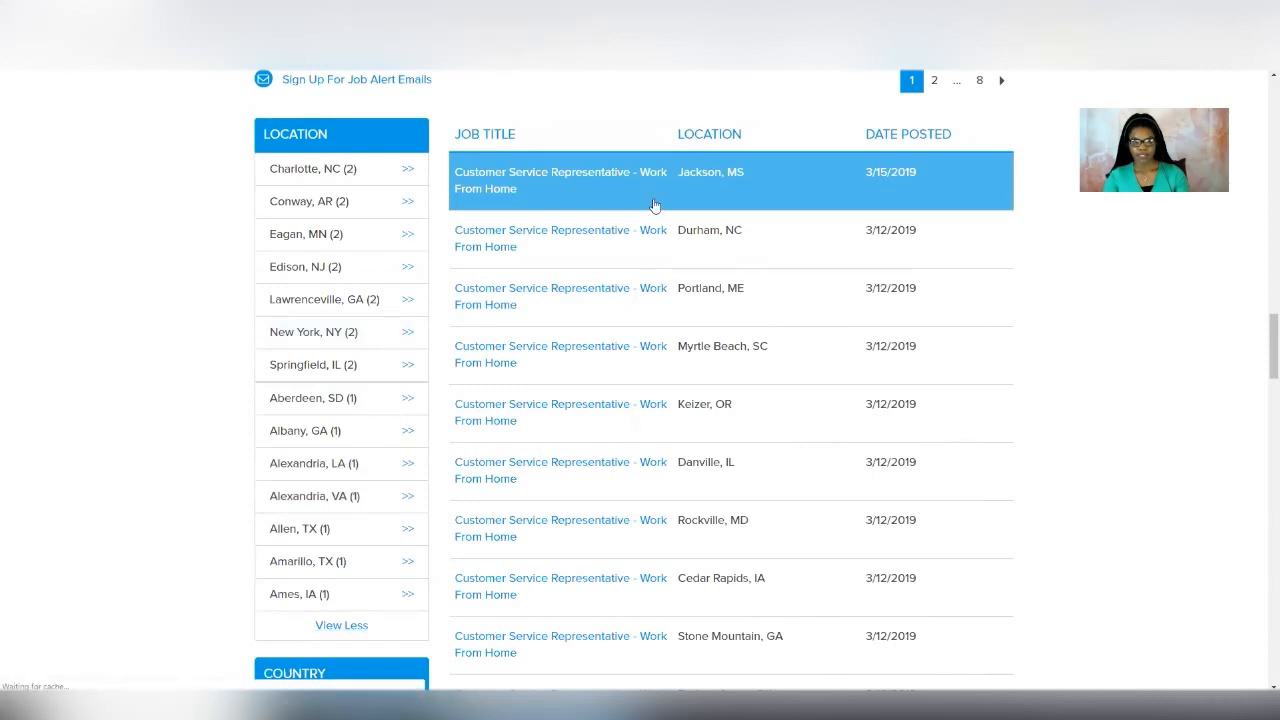
# - Open the Jackson, MS Customer Service Representative posting and read down to its Job Requirements
pyautogui.click(560, 180)
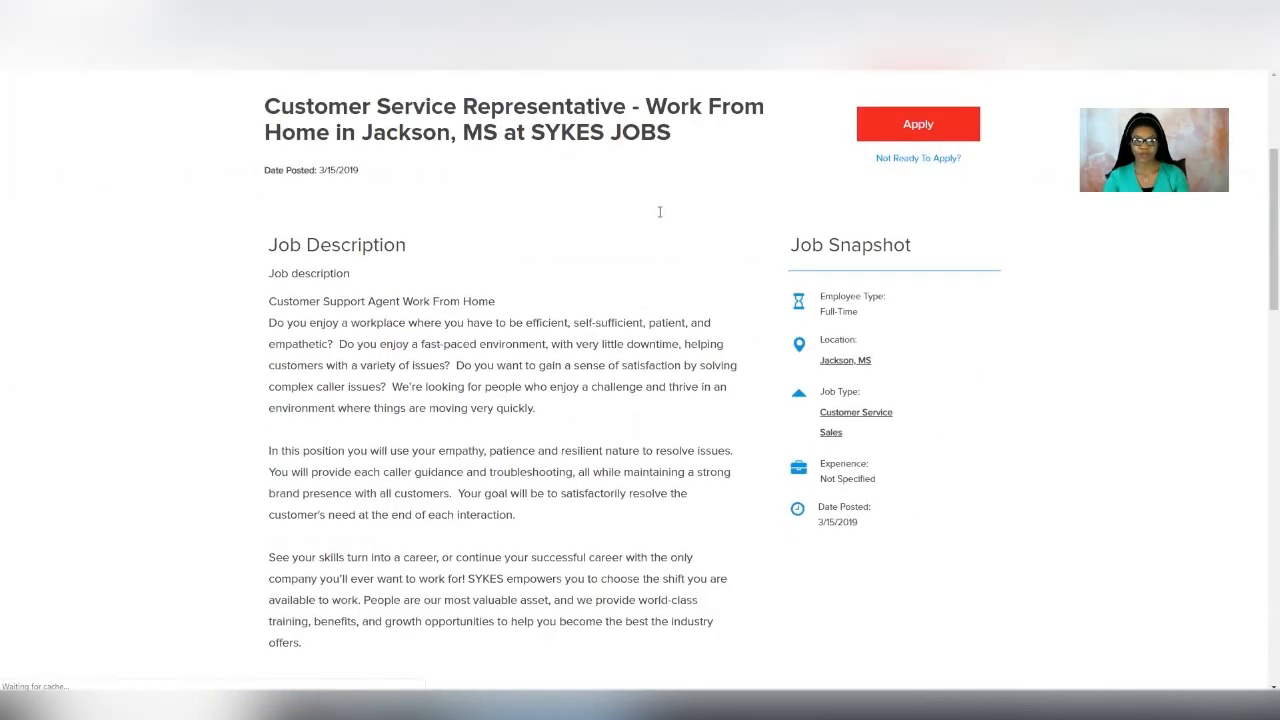
pyautogui.scroll(-3)
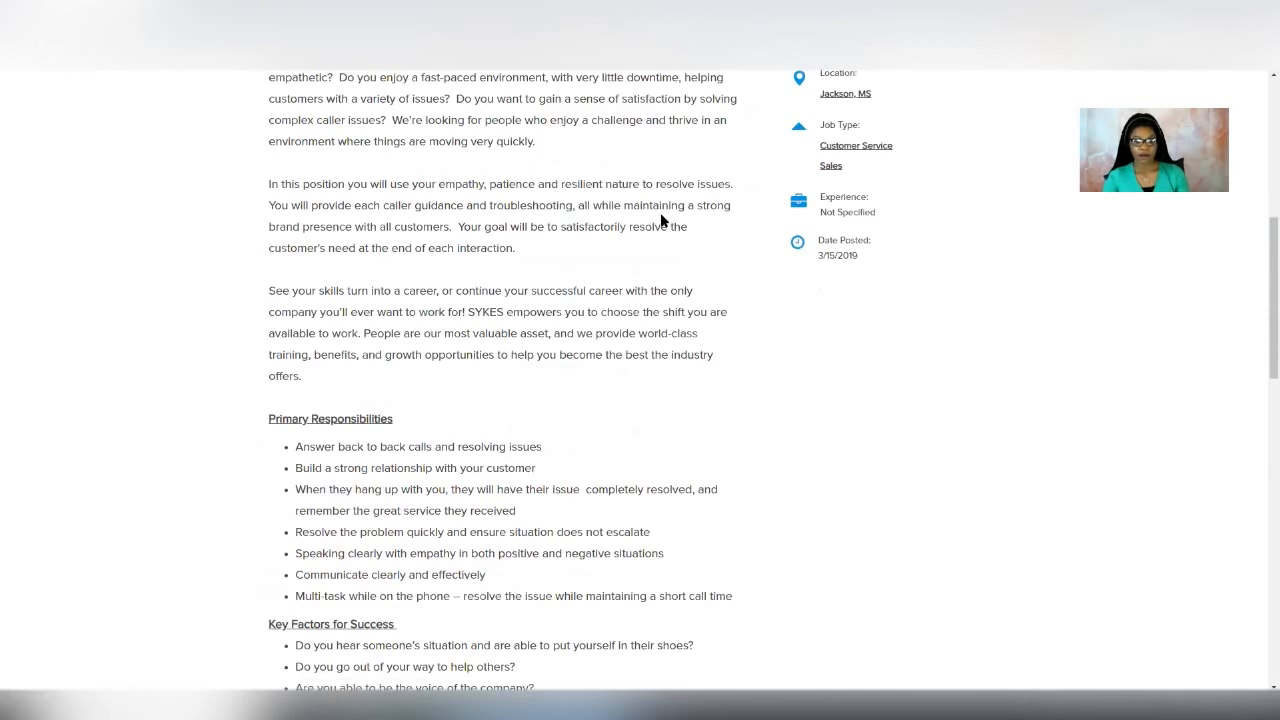
pyautogui.scroll(-3)
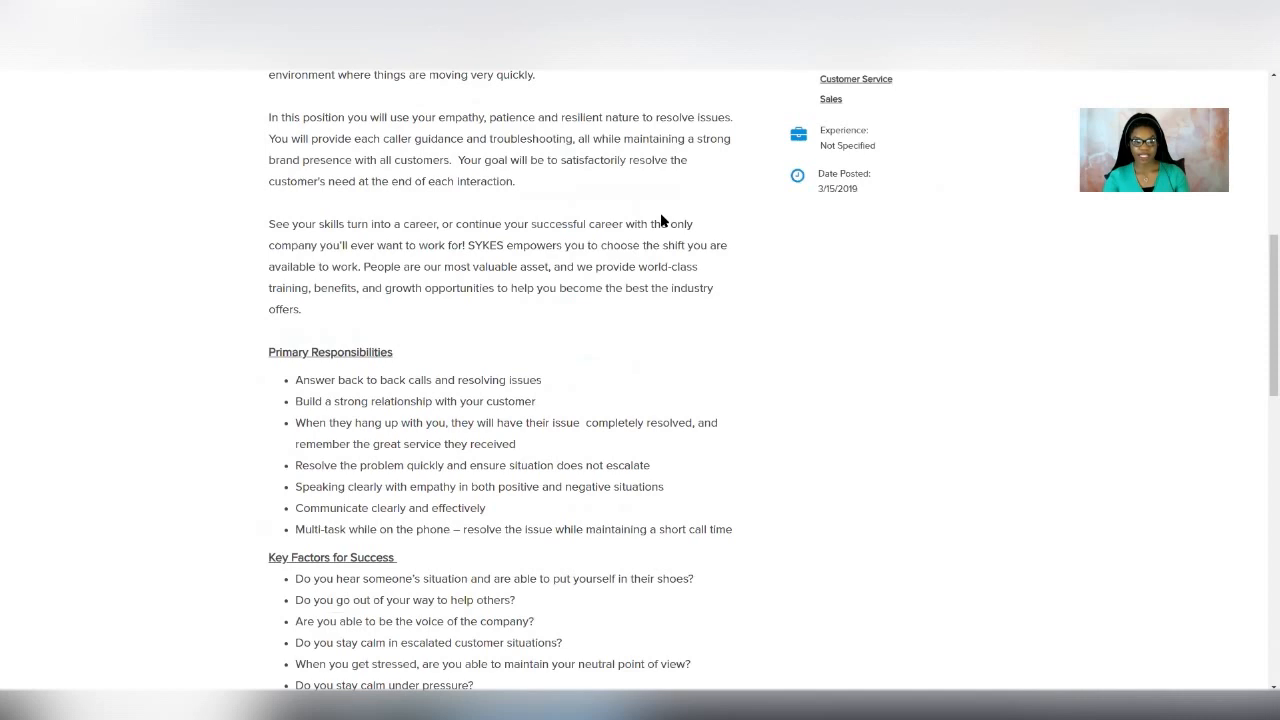
pyautogui.scroll(-3)
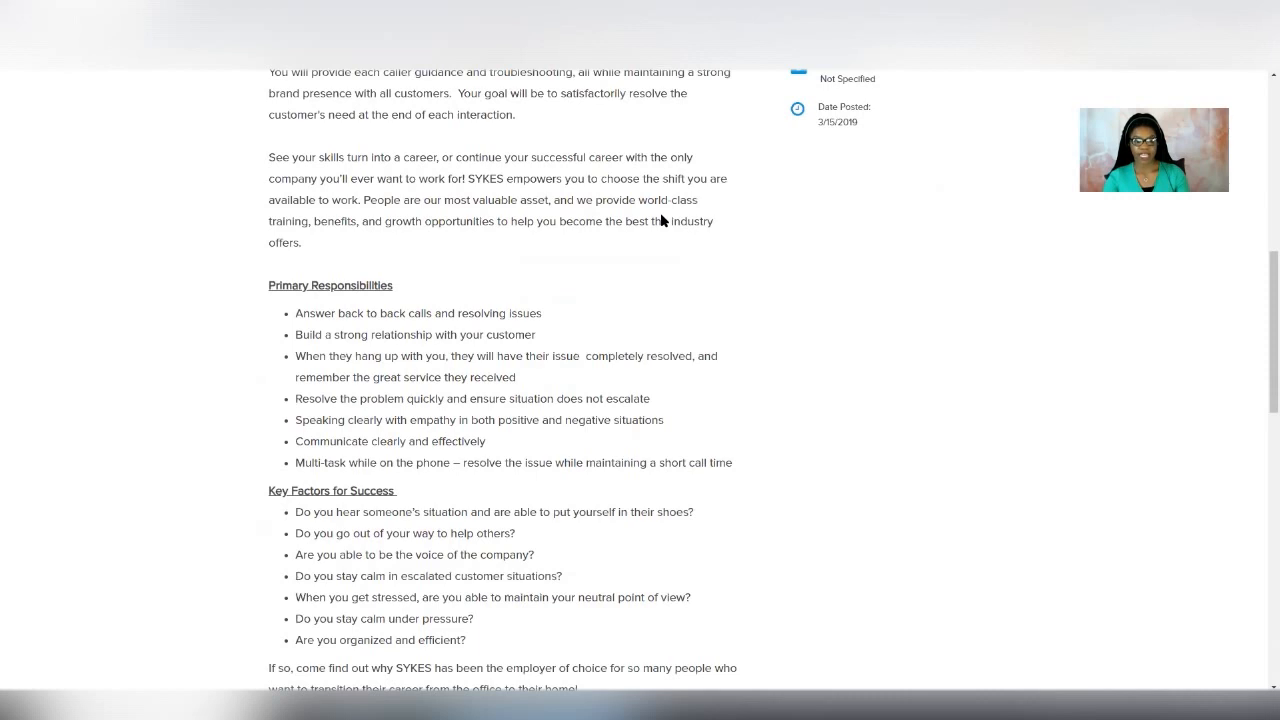
pyautogui.scroll(-3)
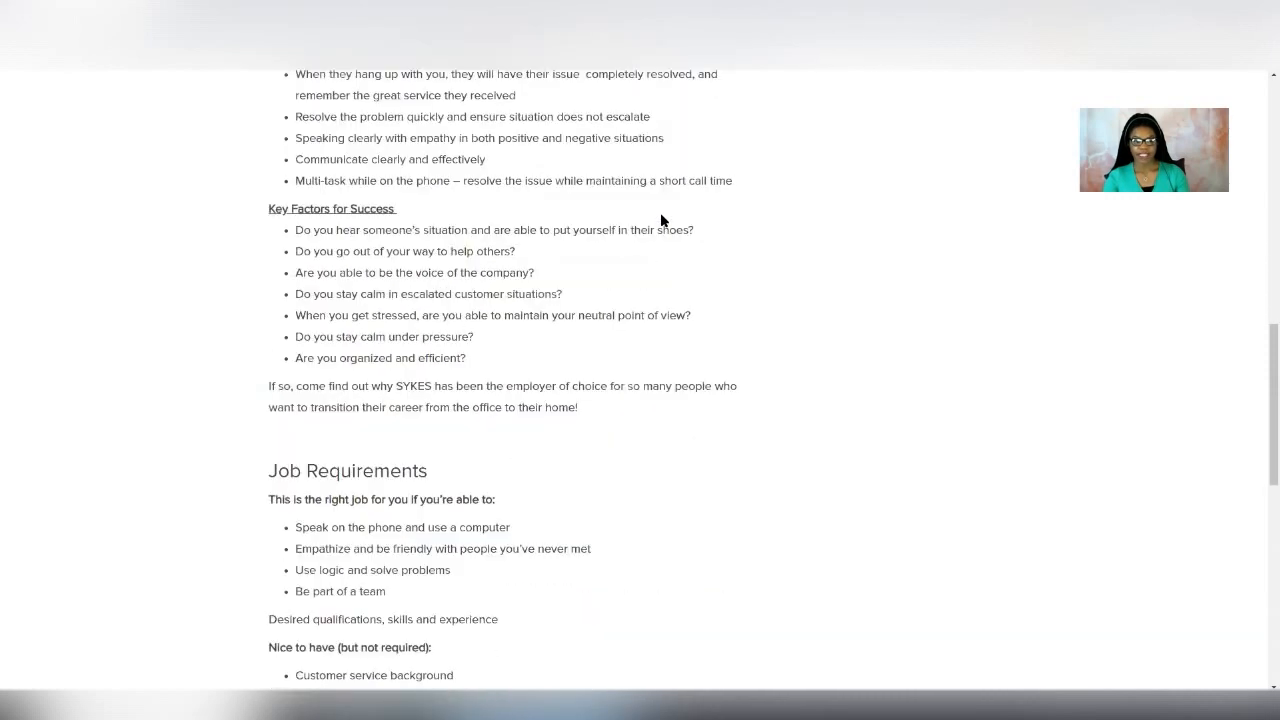
pyautogui.scroll(-3)
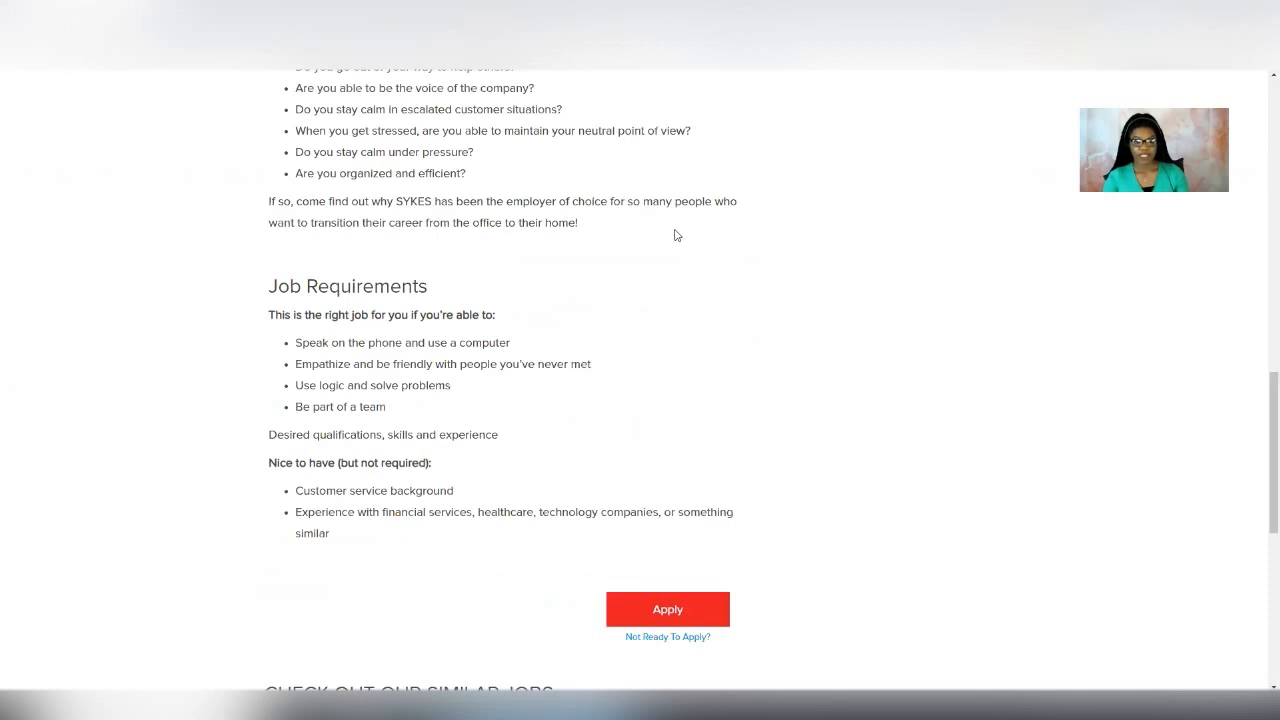
pyautogui.moveTo(680, 240)
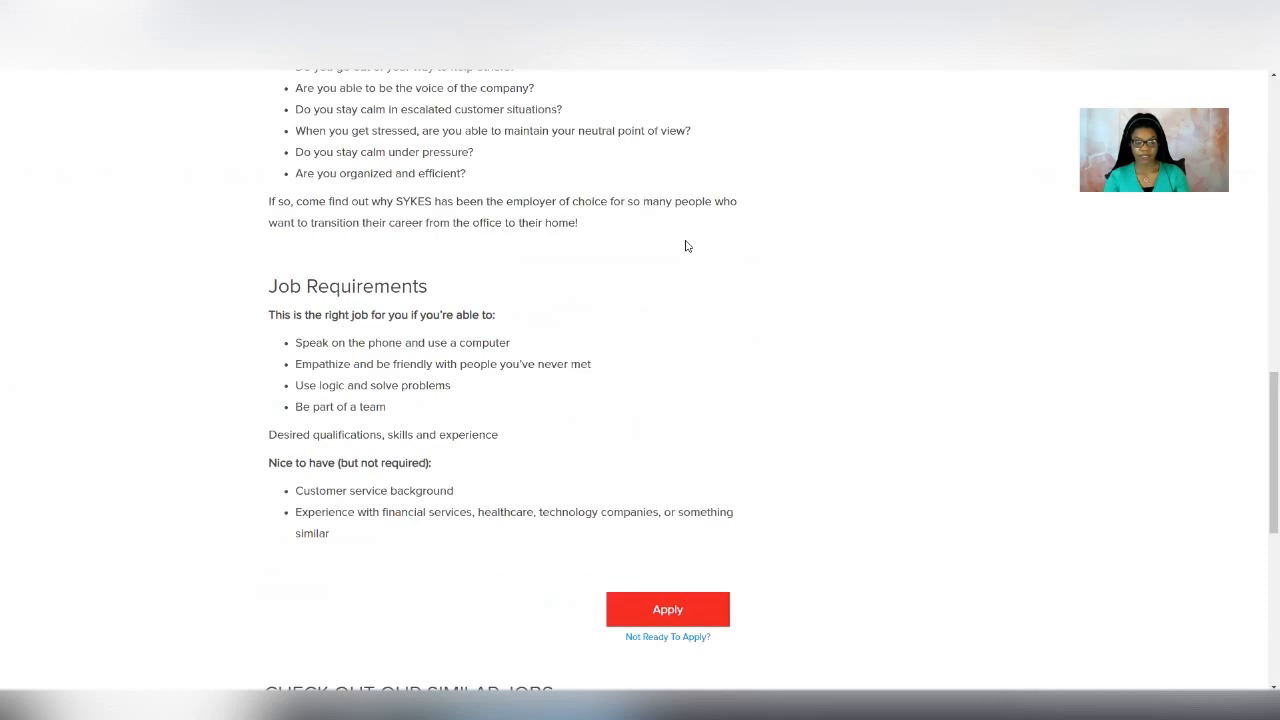
# - Switch from the posting to Delilah's Teachable school and reach Featured Courses with How to Find a Remote Job
pyautogui.scroll(-3)
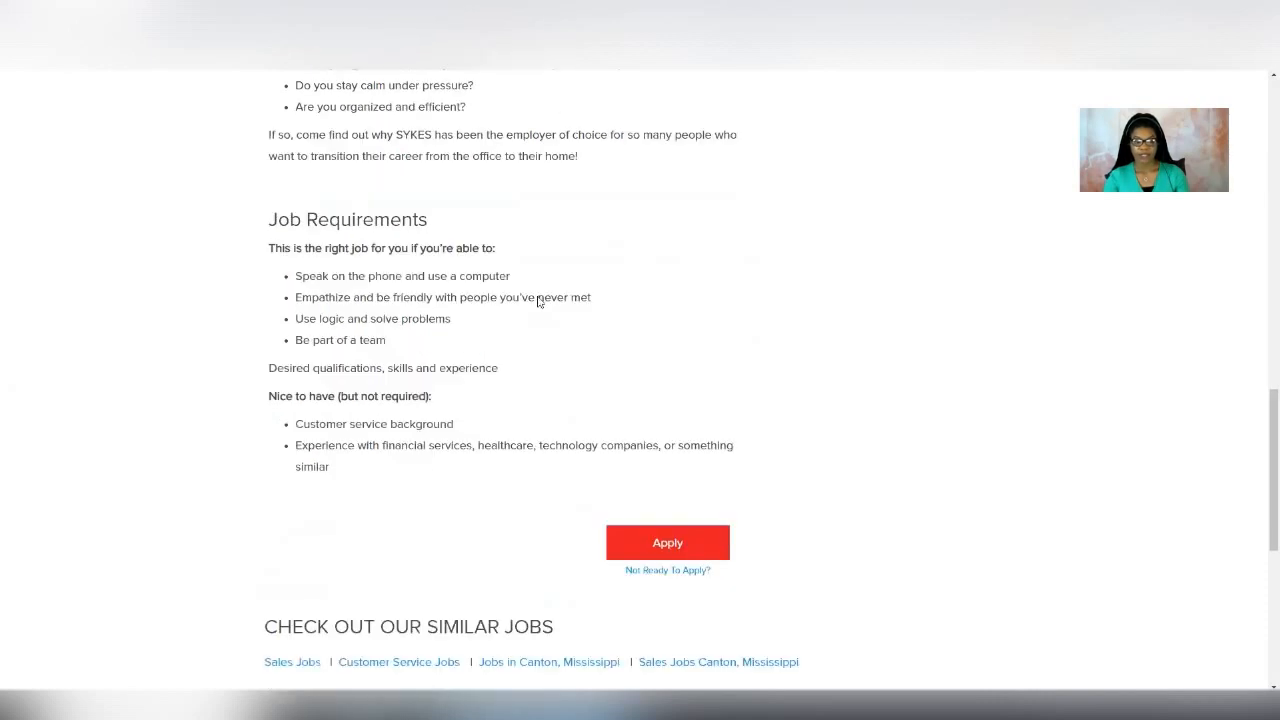
pyautogui.moveTo(516, 412)
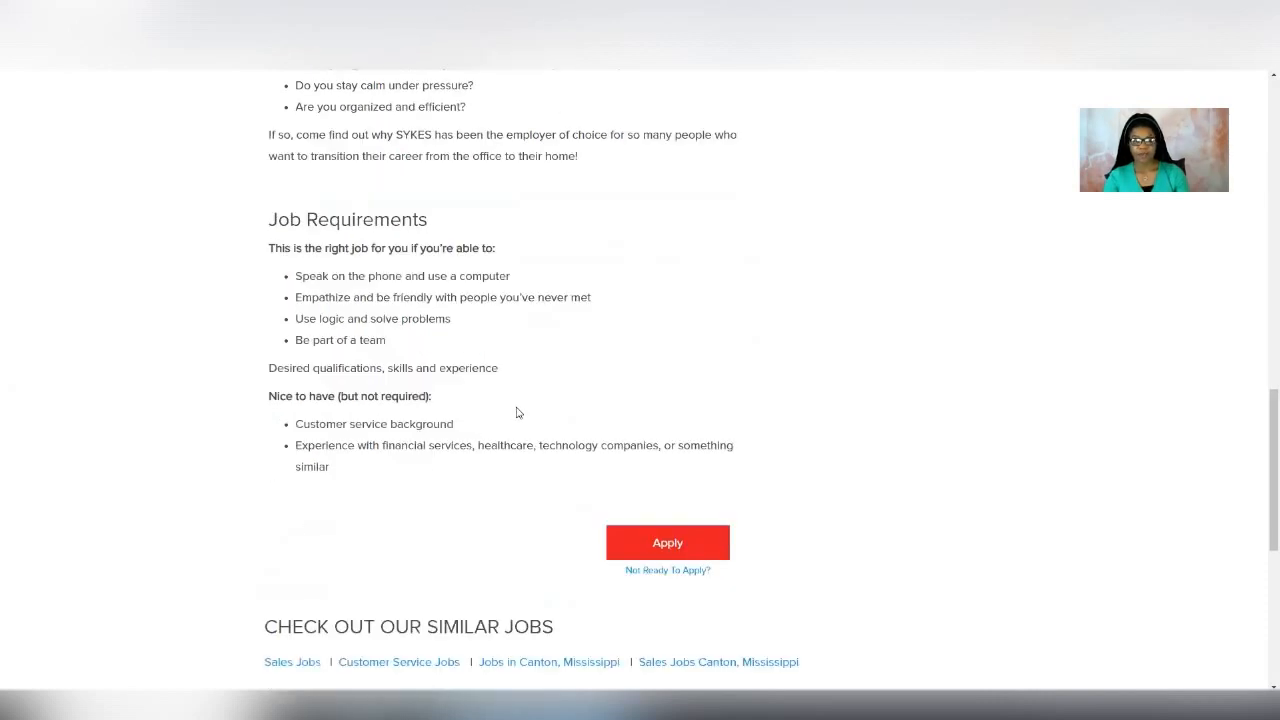
pyautogui.scroll(3)
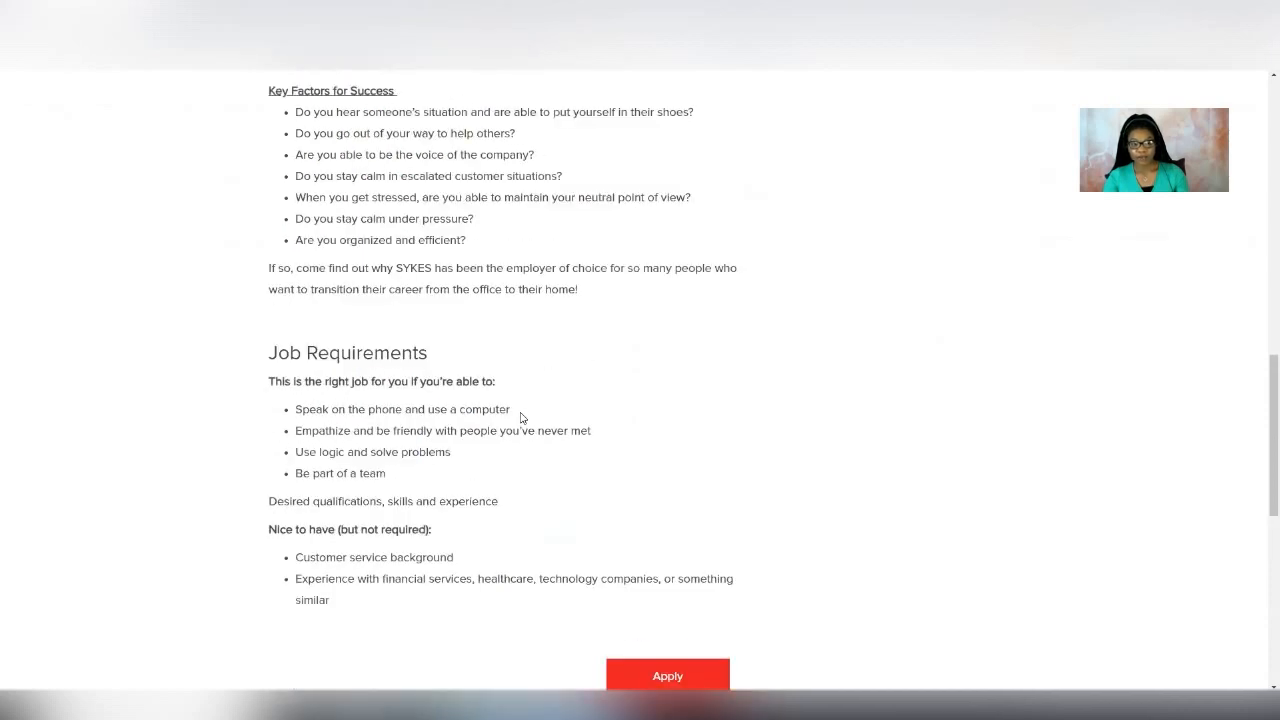
pyautogui.scroll(3)
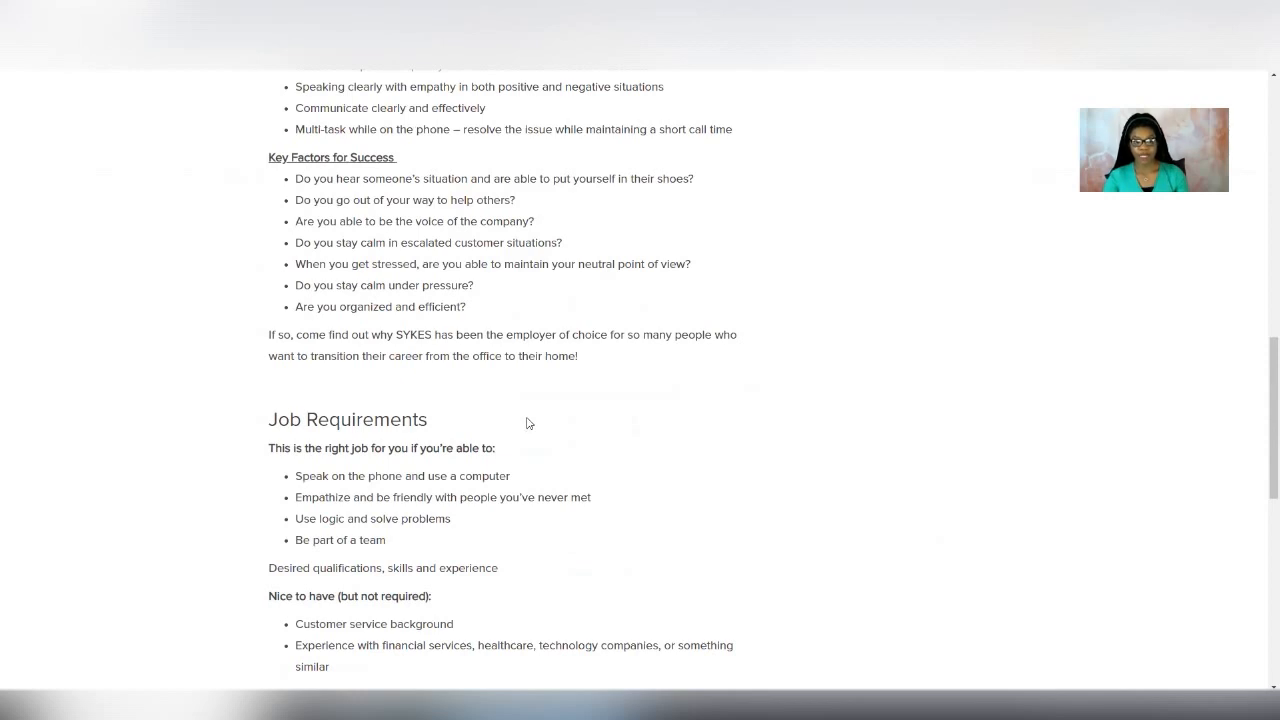
pyautogui.scroll(-3)
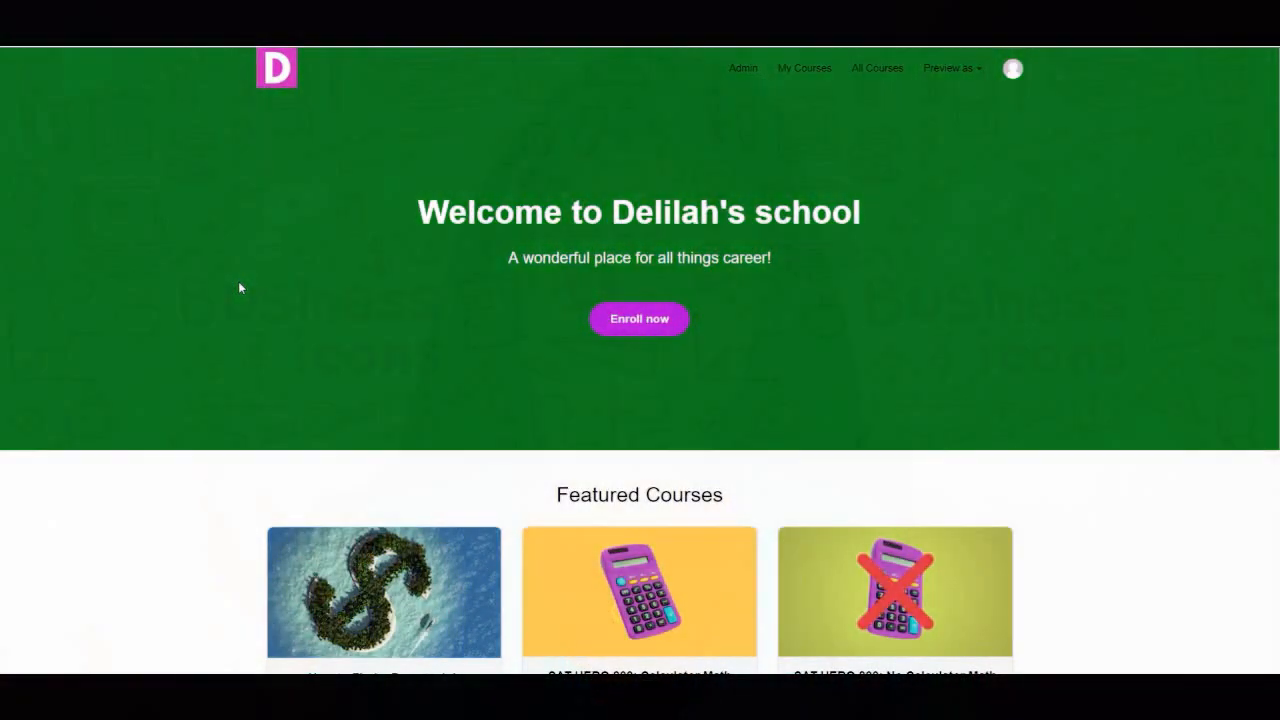
pyautogui.scroll(-3)
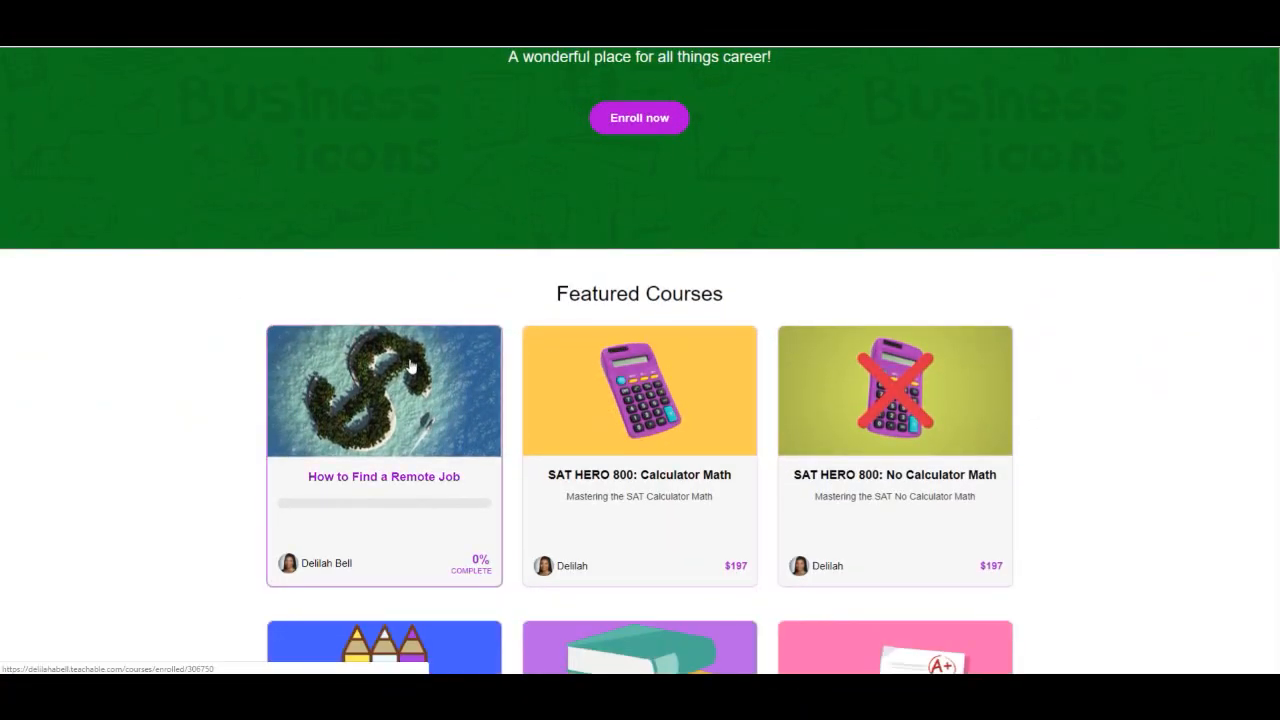
pyautogui.click(412, 364)
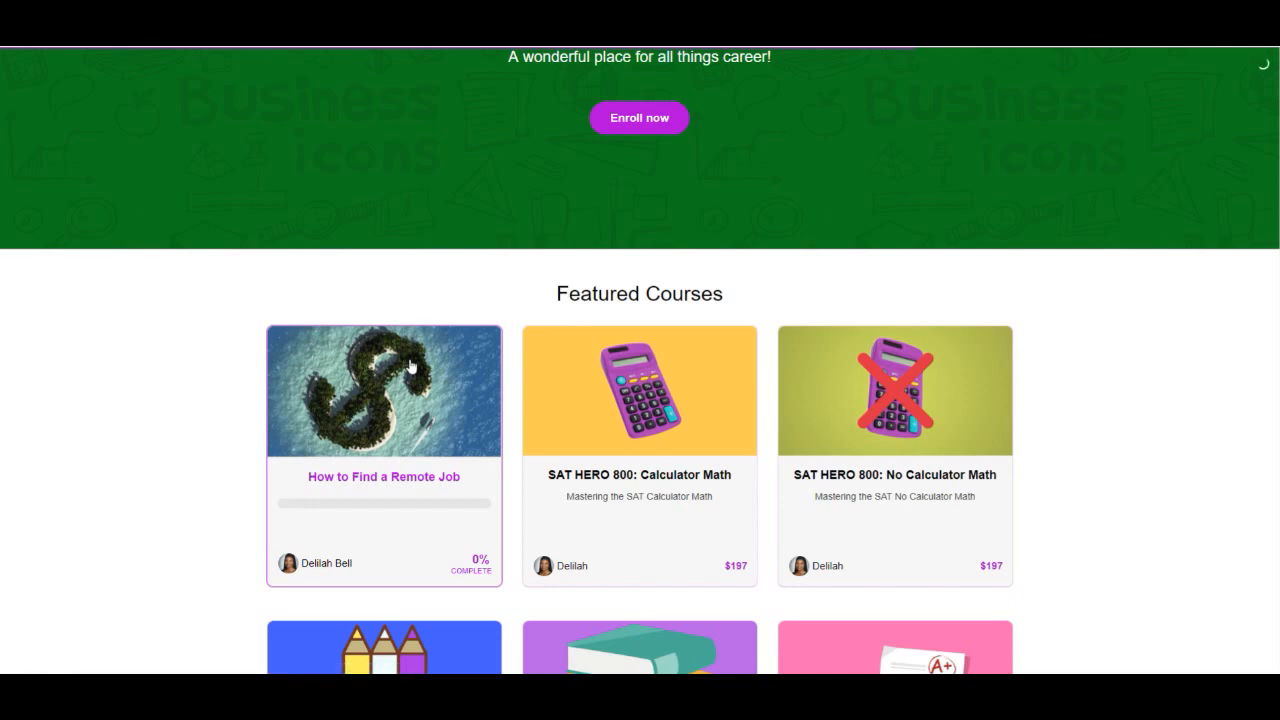
# - Open the How to Find a Remote Job course and scroll past its 11-lecture curriculum to the course description
pyautogui.click(384, 390)
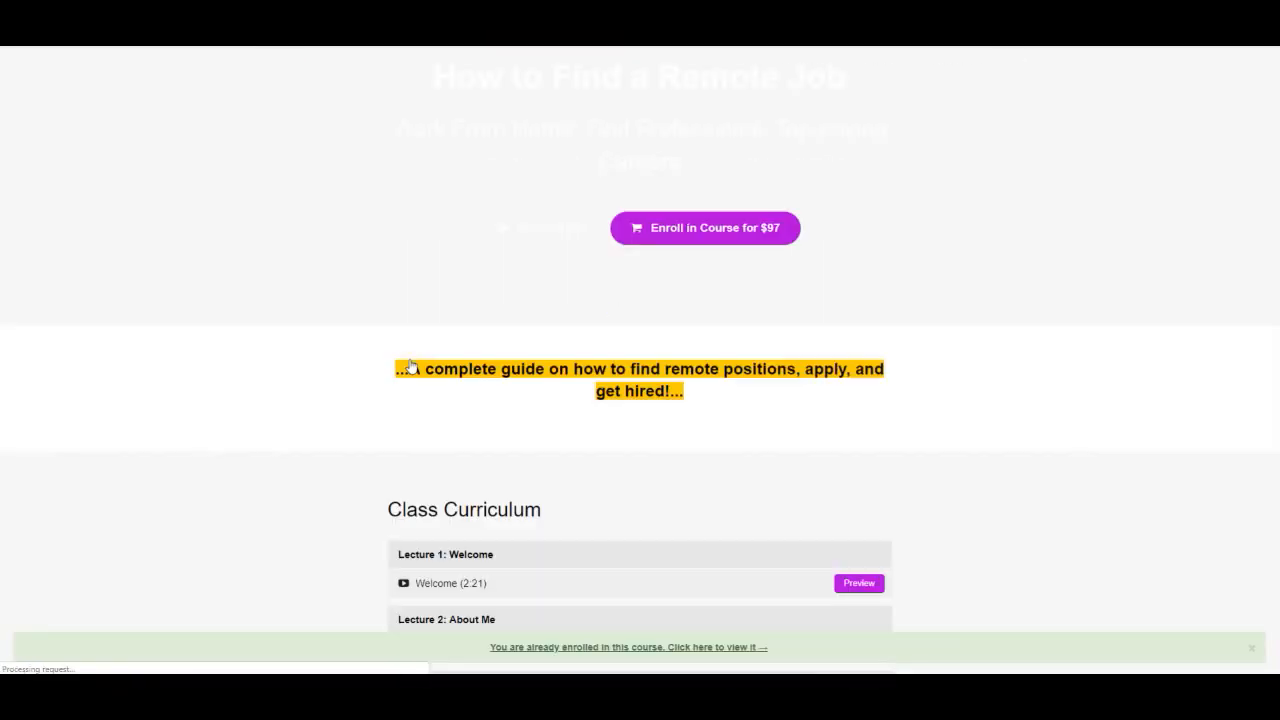
pyautogui.scroll(-3)
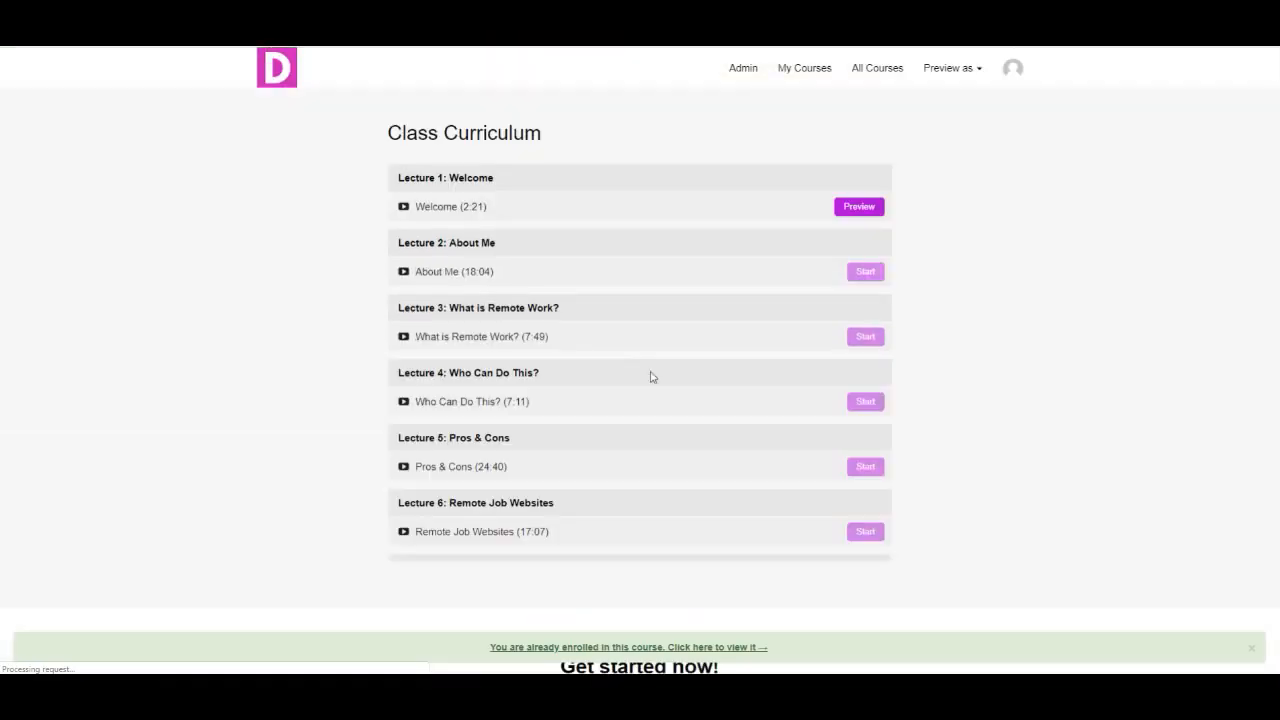
pyautogui.scroll(-3)
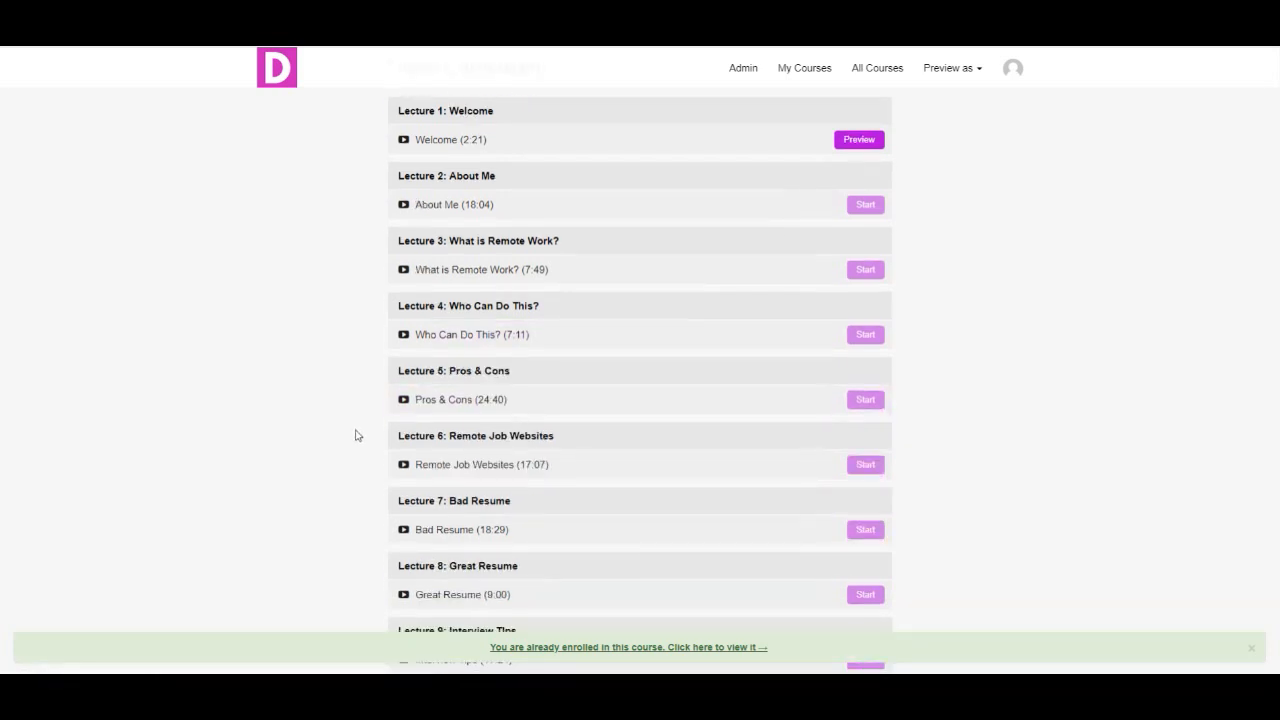
pyautogui.scroll(-3)
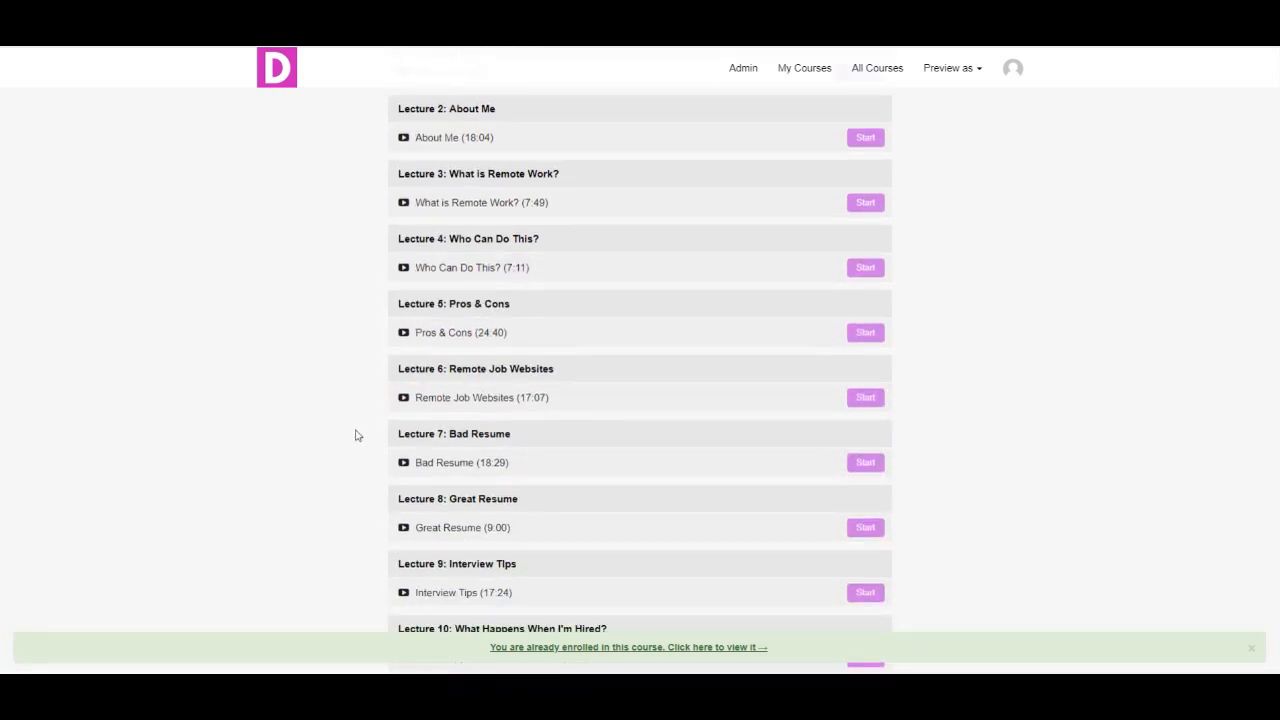
pyautogui.scroll(-3)
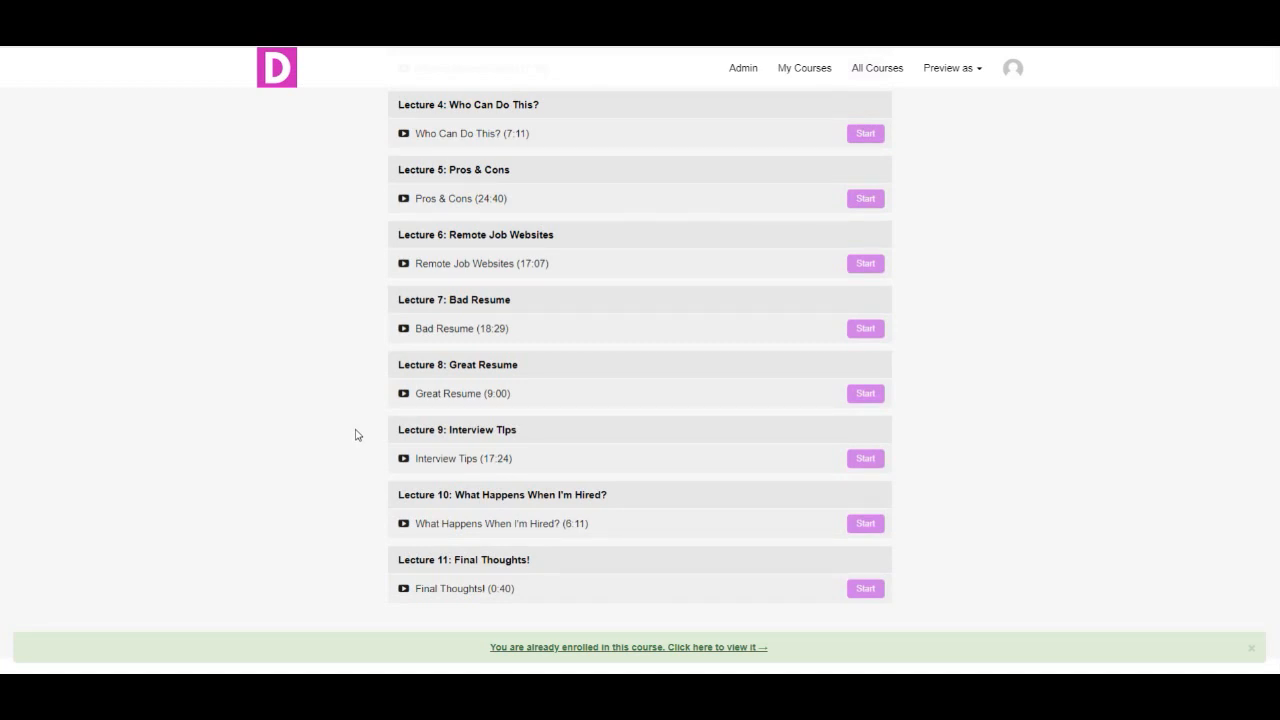
pyautogui.scroll(-3)
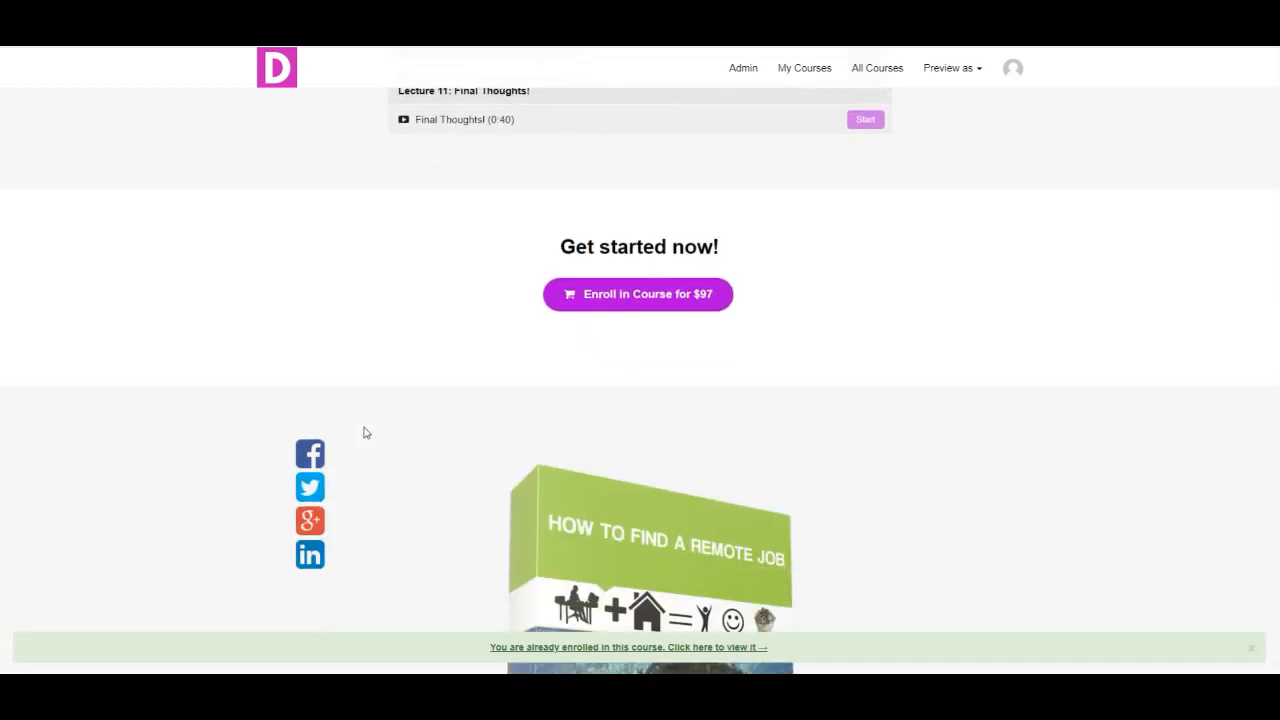
pyautogui.scroll(-3)
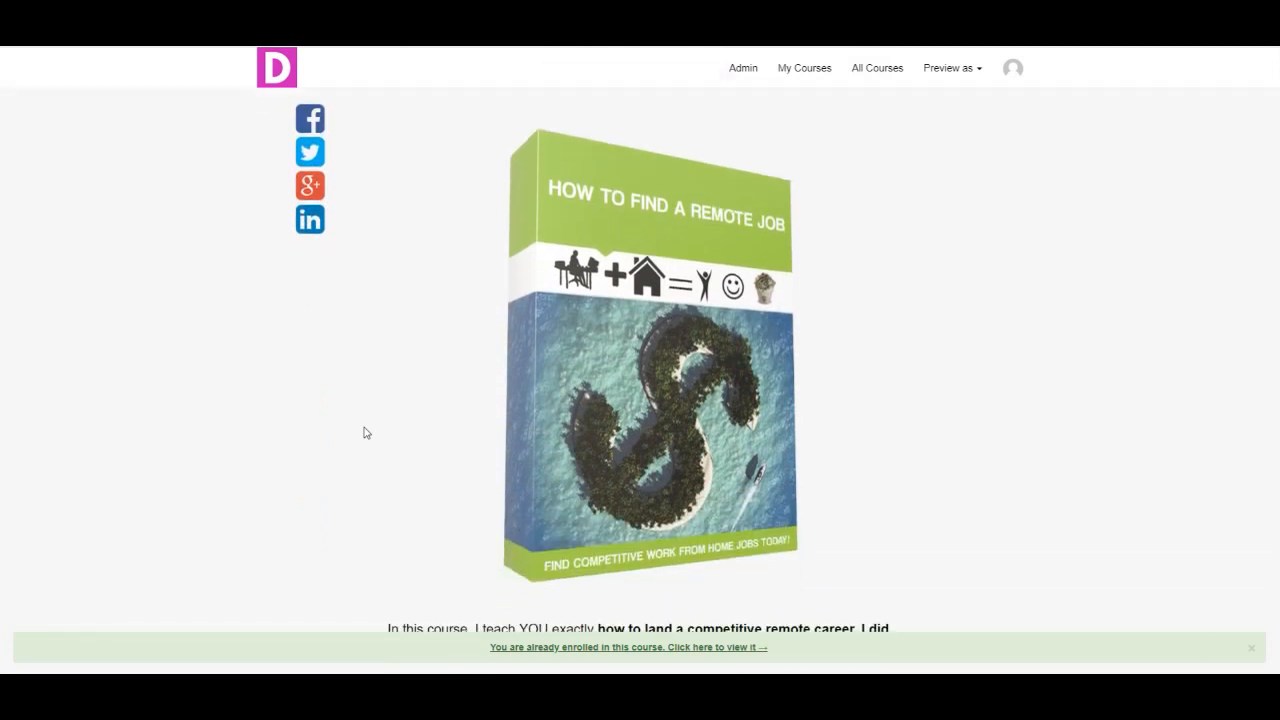
pyautogui.scroll(-3)
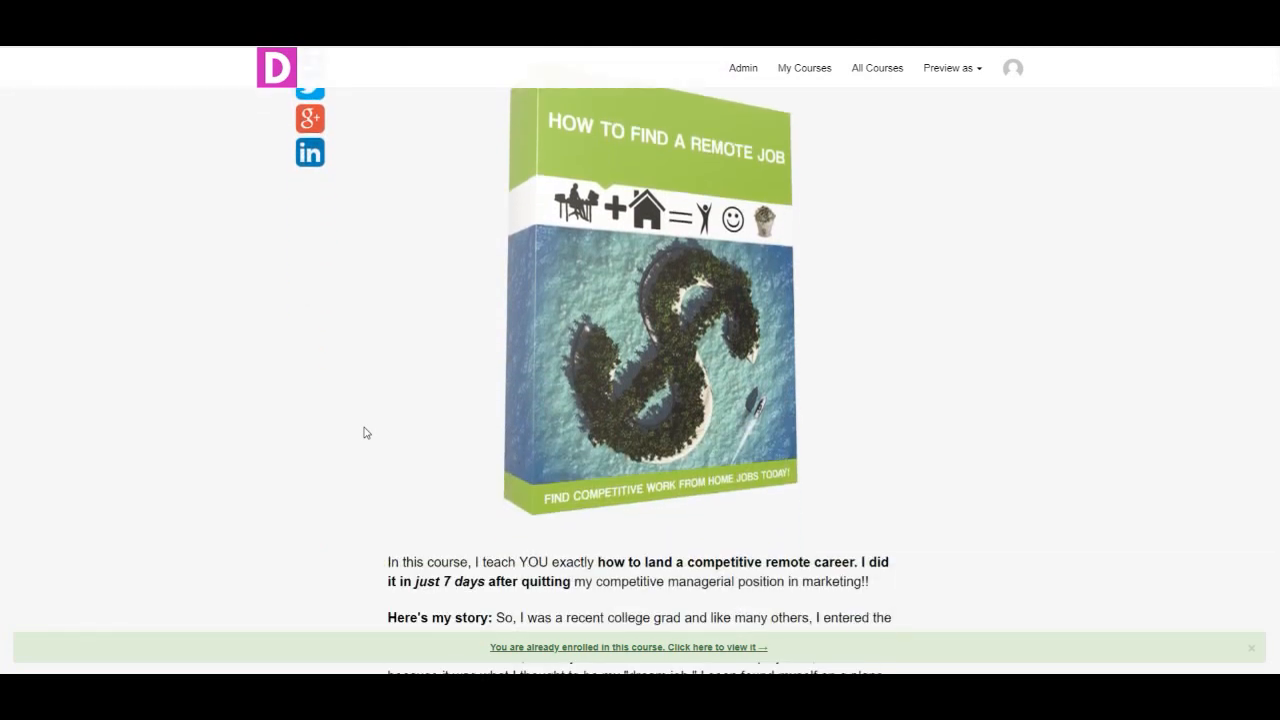